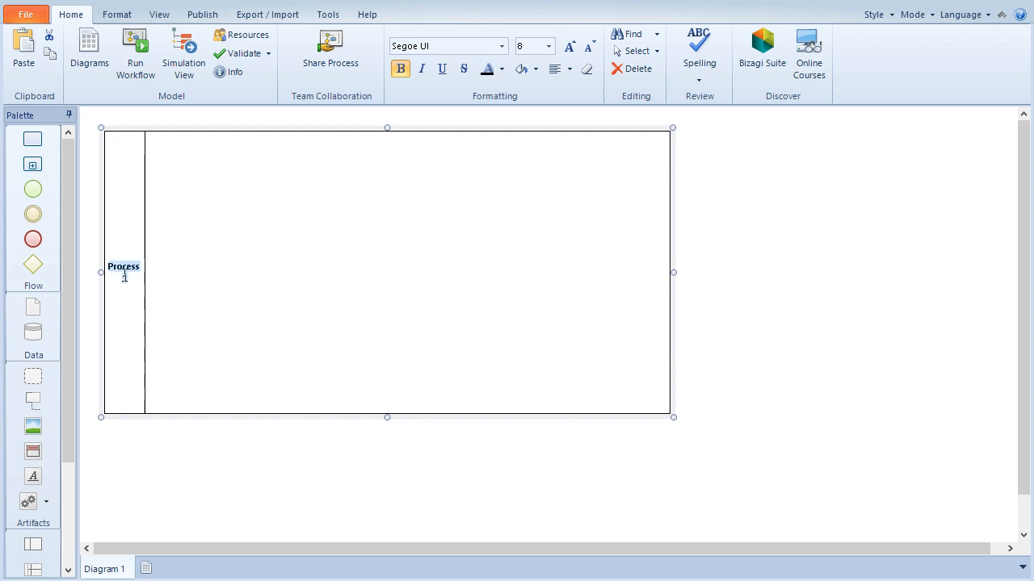
Step: Title the pool 'Travel' for the finished Travel Request example diagram
text(Travel Request)
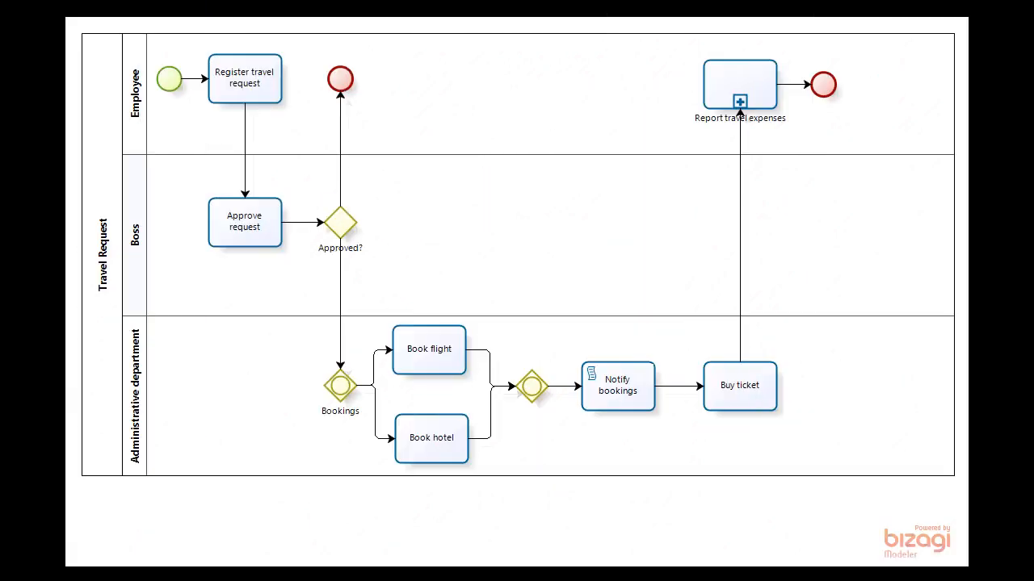
click(243, 77)
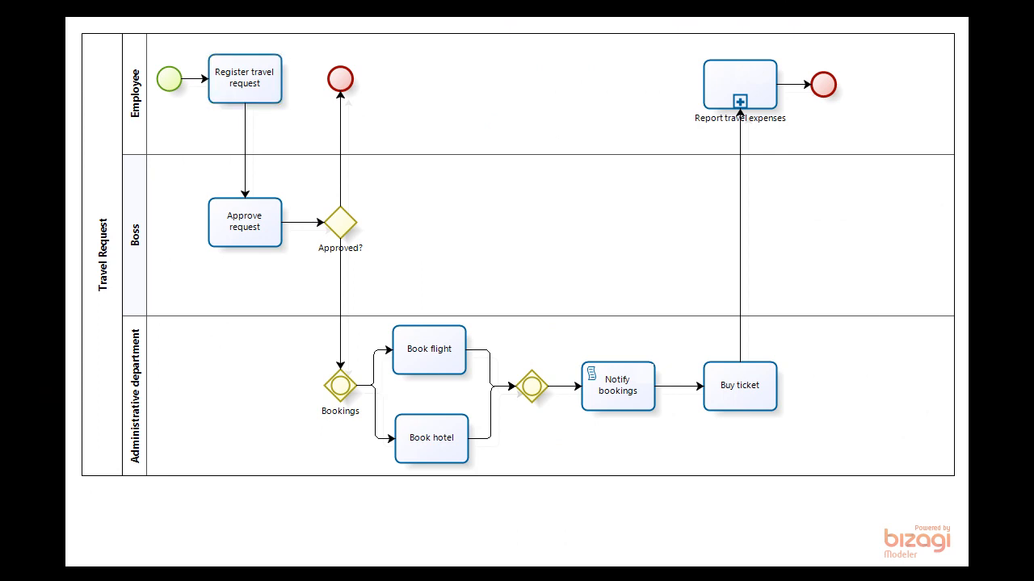
click(244, 222)
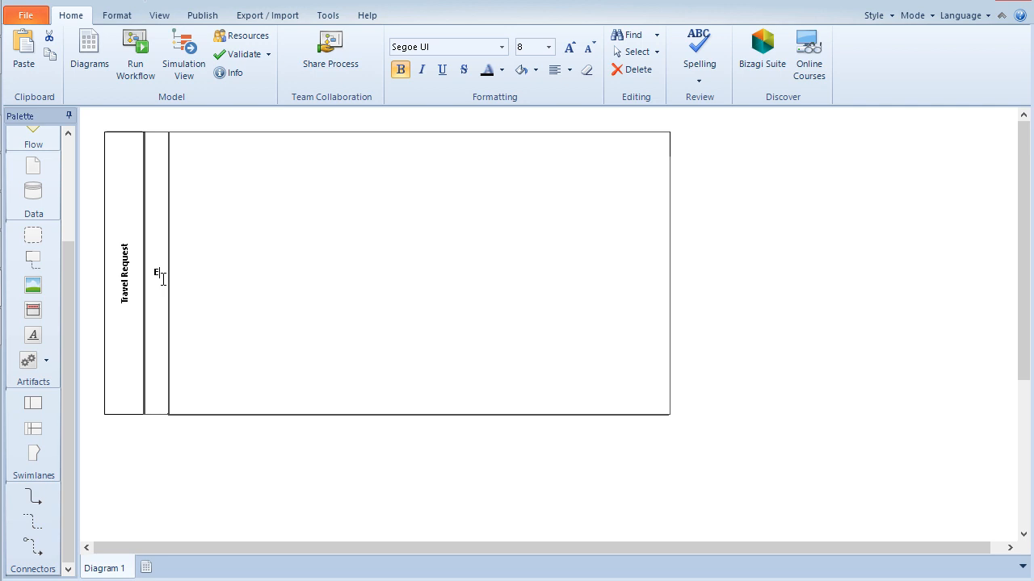
Step: Name the first lane Employee and add another lane to the Travel Request pool
text(Employee)
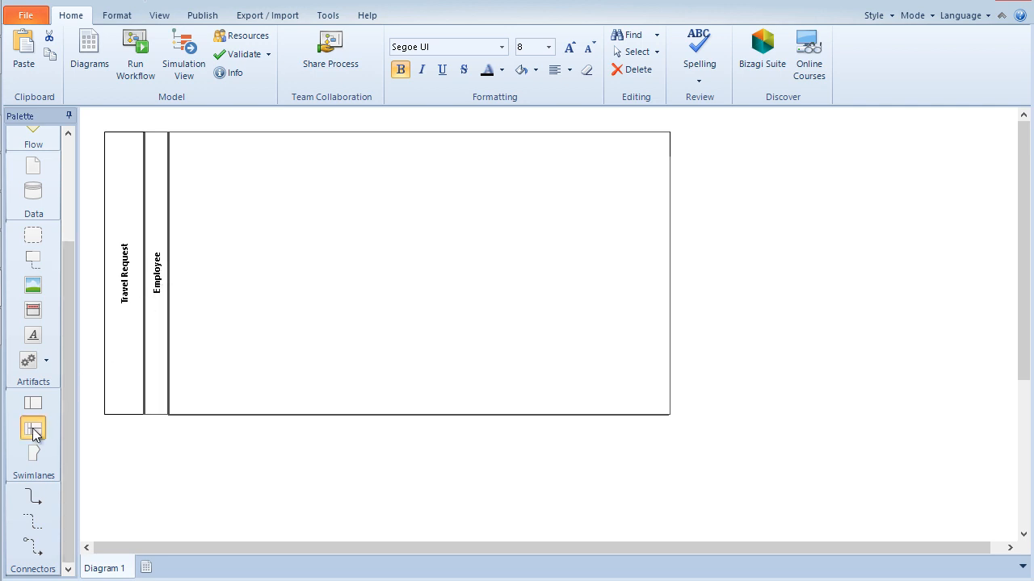
click(33, 428)
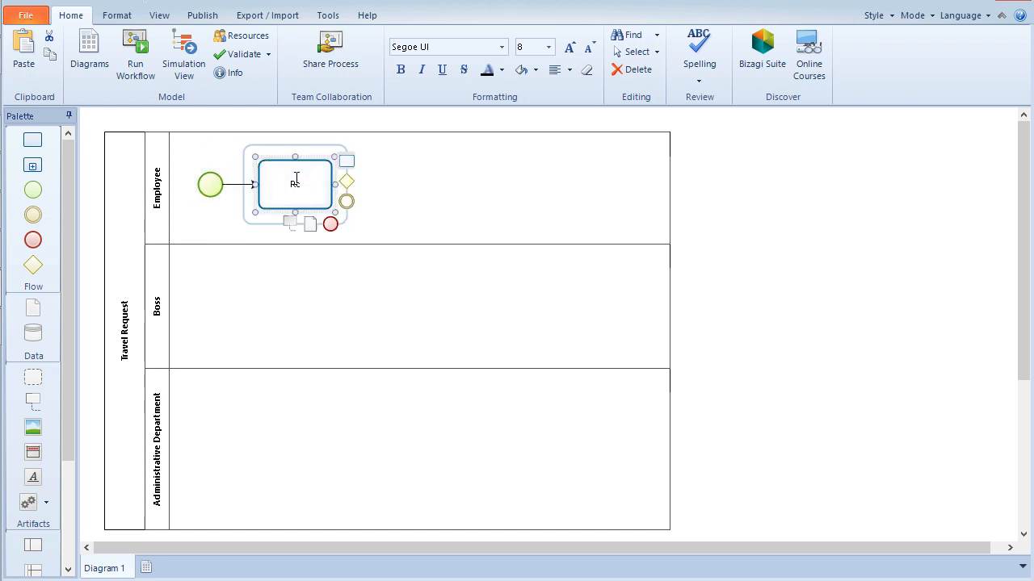
Step: Label the first task Register Travel Request and link Book flight to the merging gateway
text(Register Travel Request)
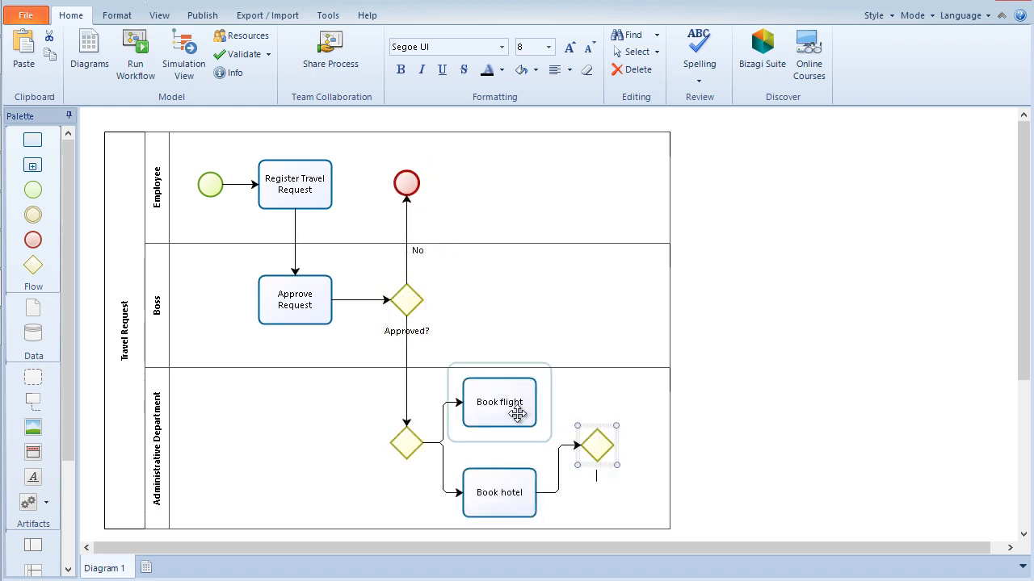
click(499, 402)
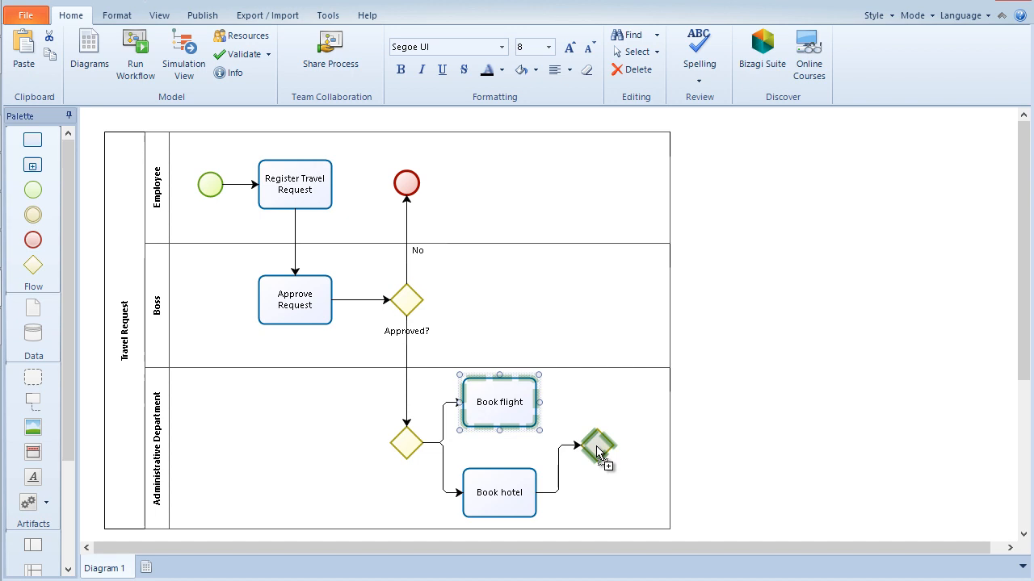
click(632, 498)
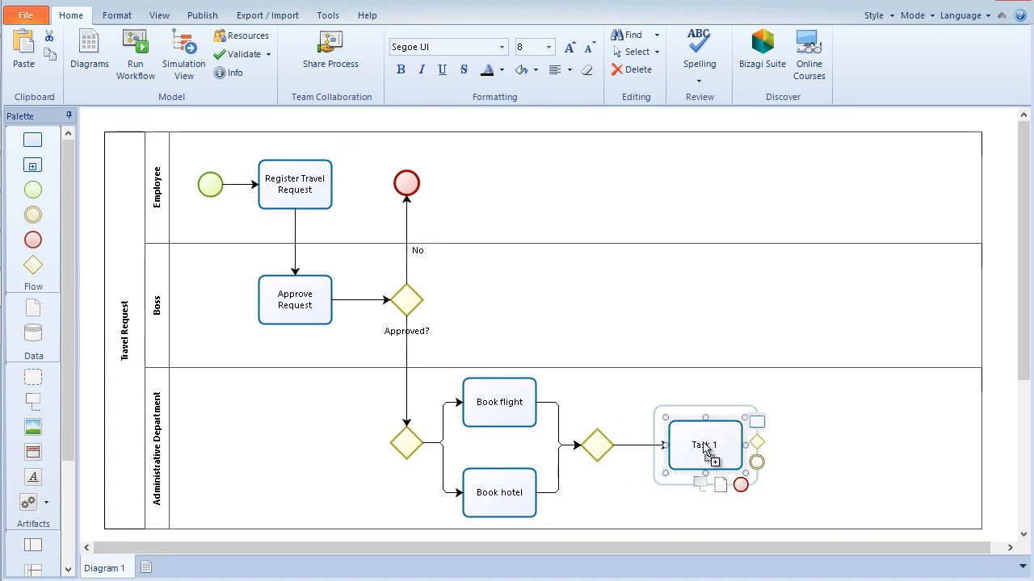
Step: Label the task after the merging gateway 'Notify' for Notify bookings
text(Notify bookings)
text(Buy tickets)
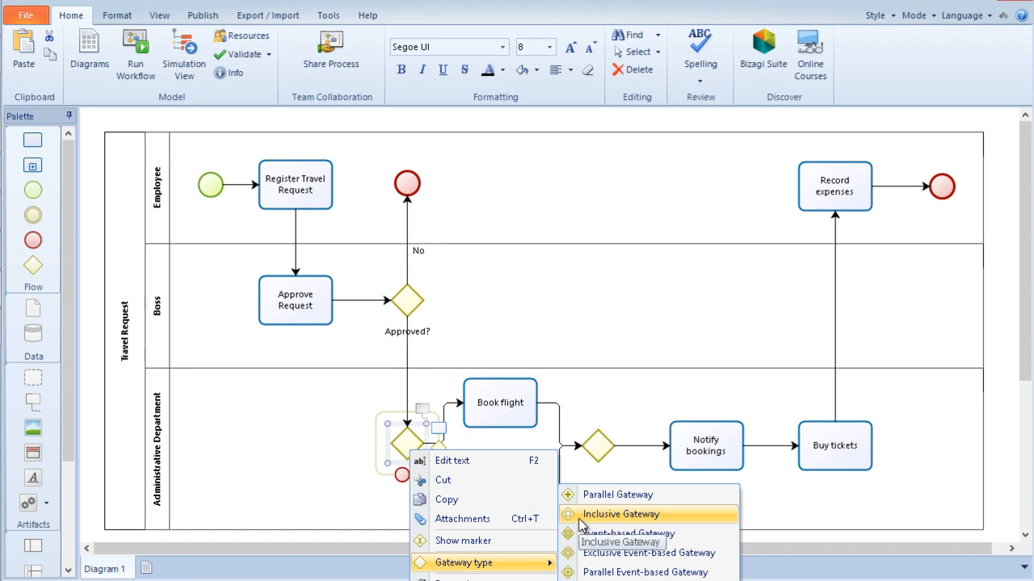
Step: Make both the splitting and merging bookings gateways Inclusive Gateways
click(621, 513)
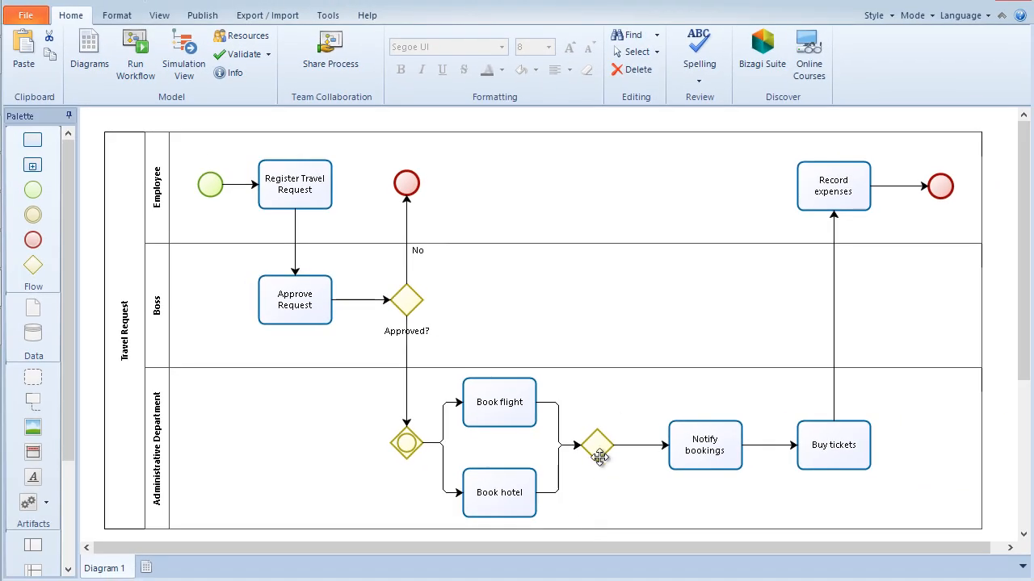
right_click(598, 445)
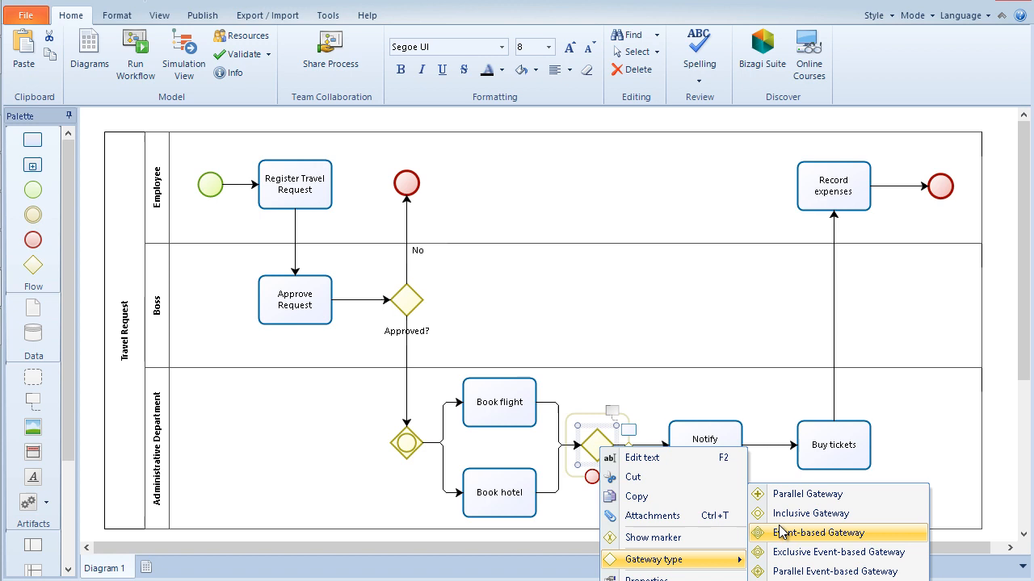
click(819, 532)
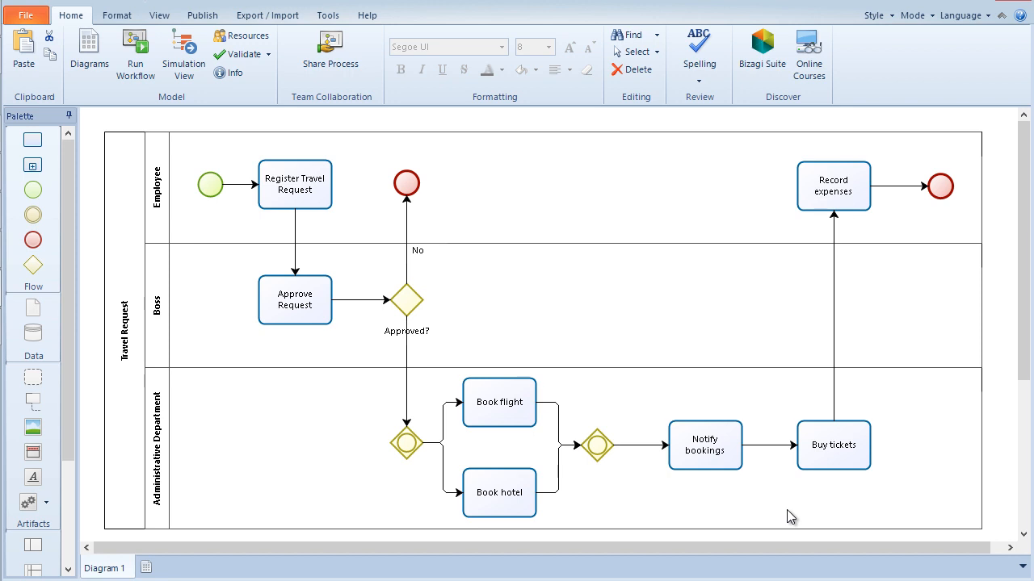
Step: Transform the Record expenses task into a collapsed sub-process
click(833, 186)
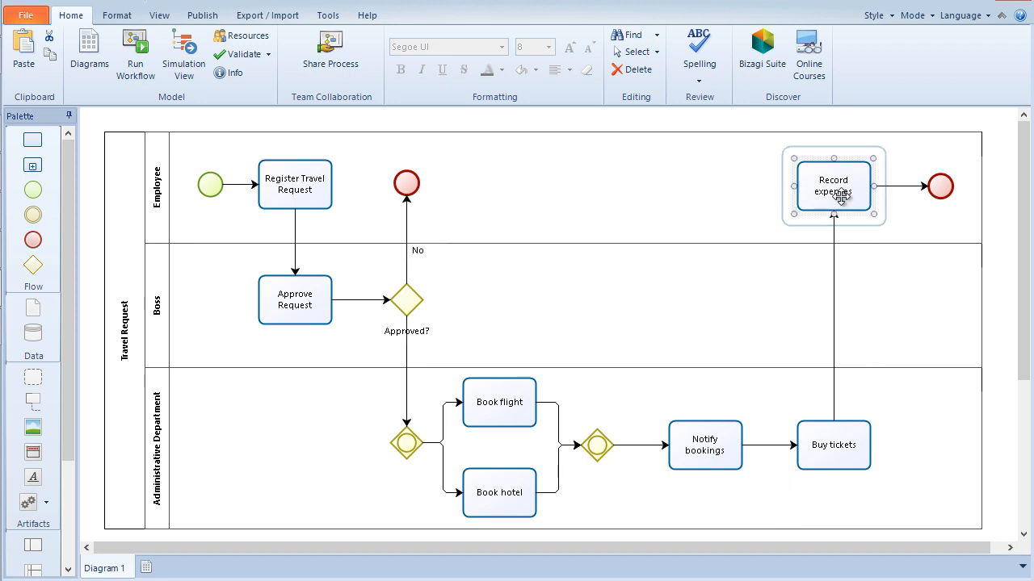
right_click(833, 187)
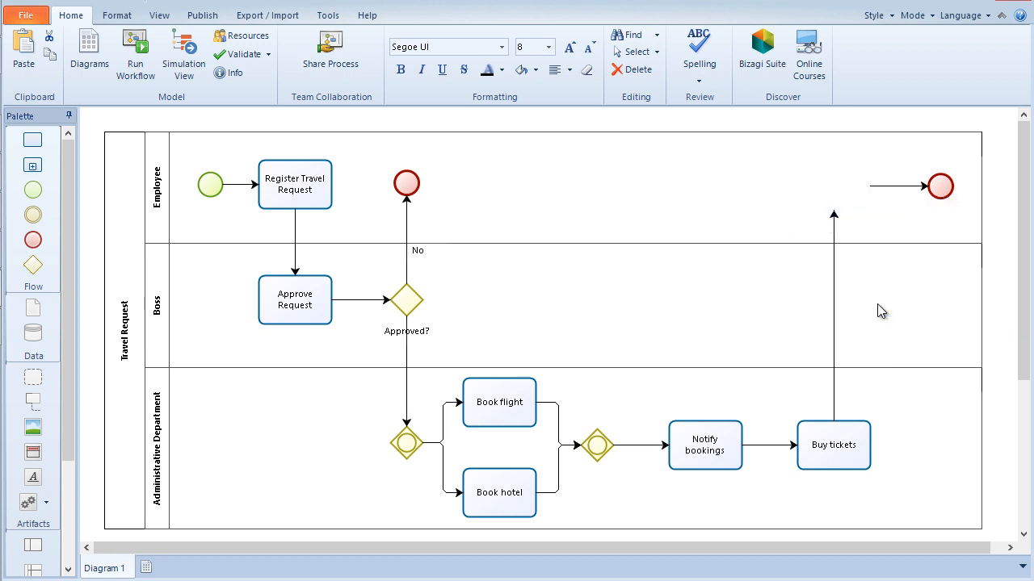
click(833, 187)
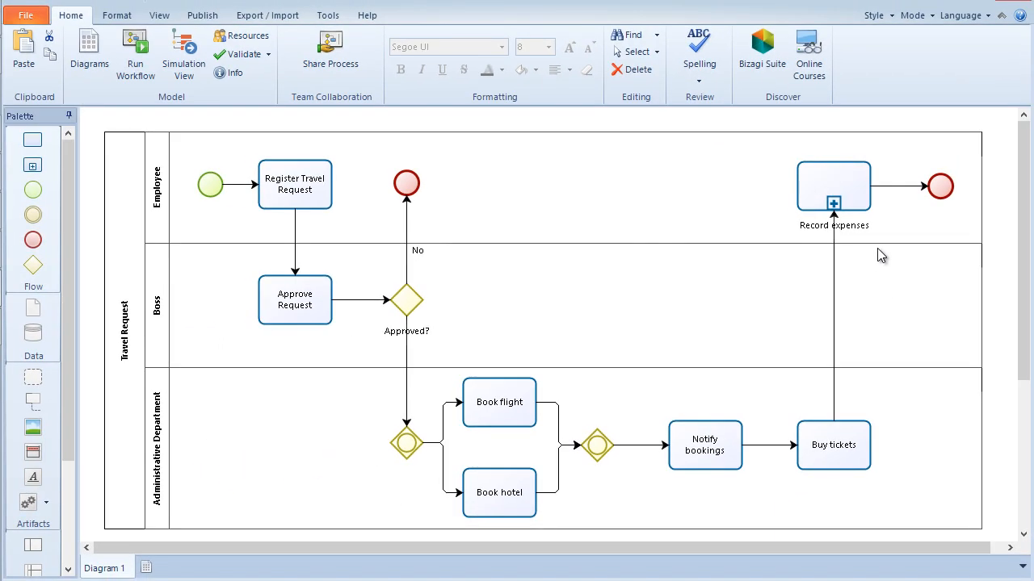
Step: Enter the Record expenses sub-process via Edit Sub-Process to model its internal flow
right_click(834, 185)
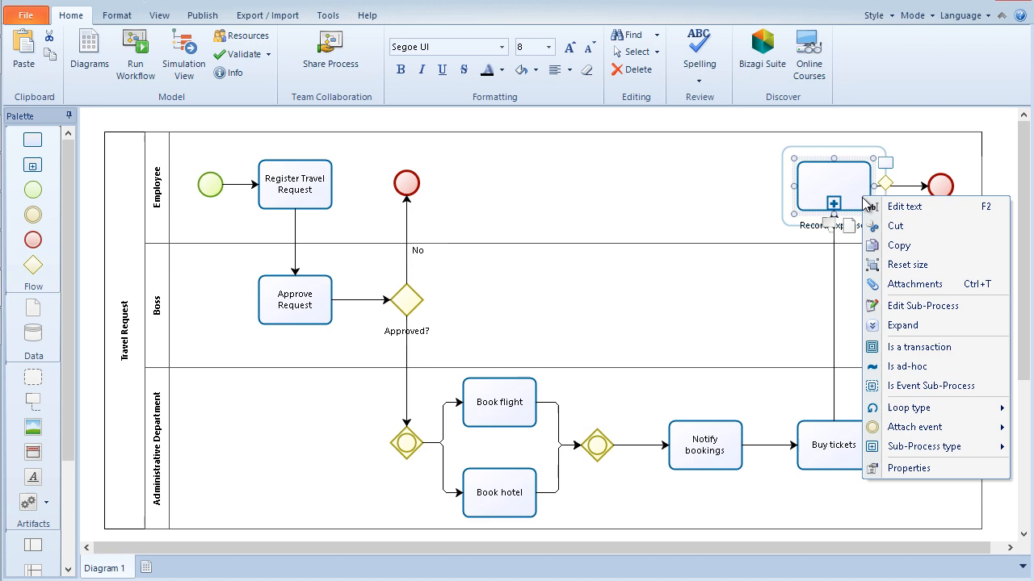
mouse_move(922, 305)
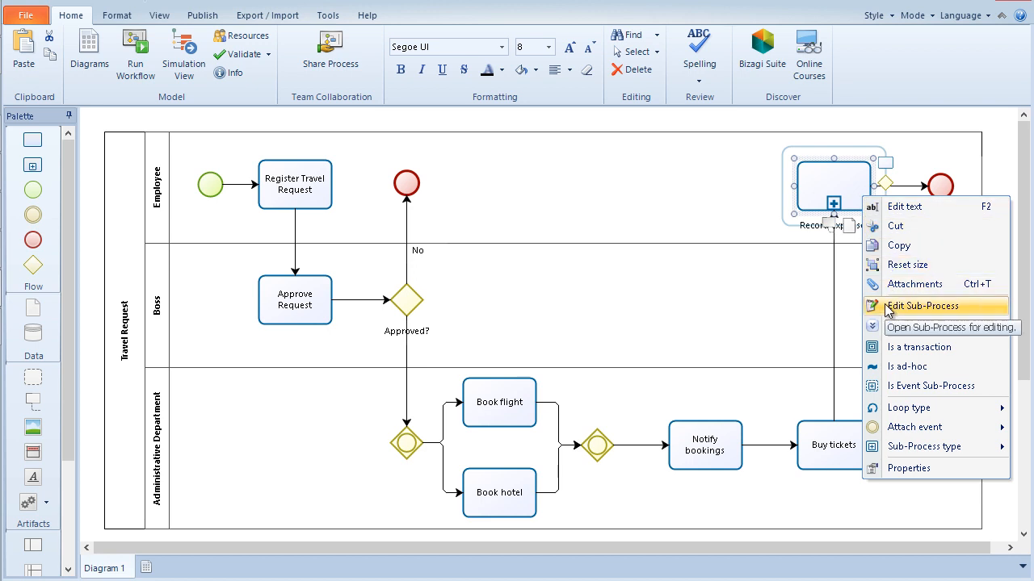
click(922, 306)
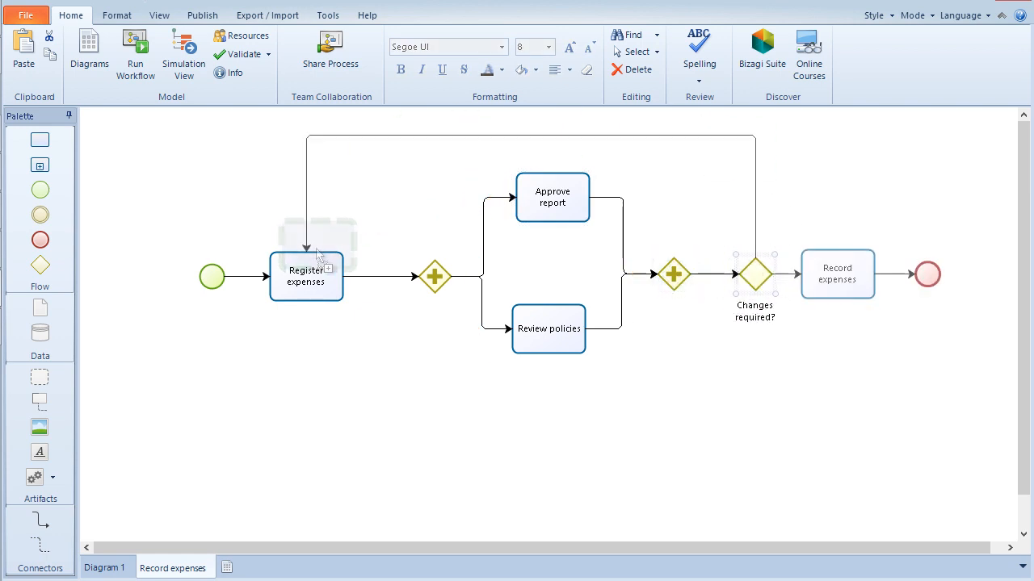
Step: Align Approve report with Review policies using the Format Align command
click(549, 327)
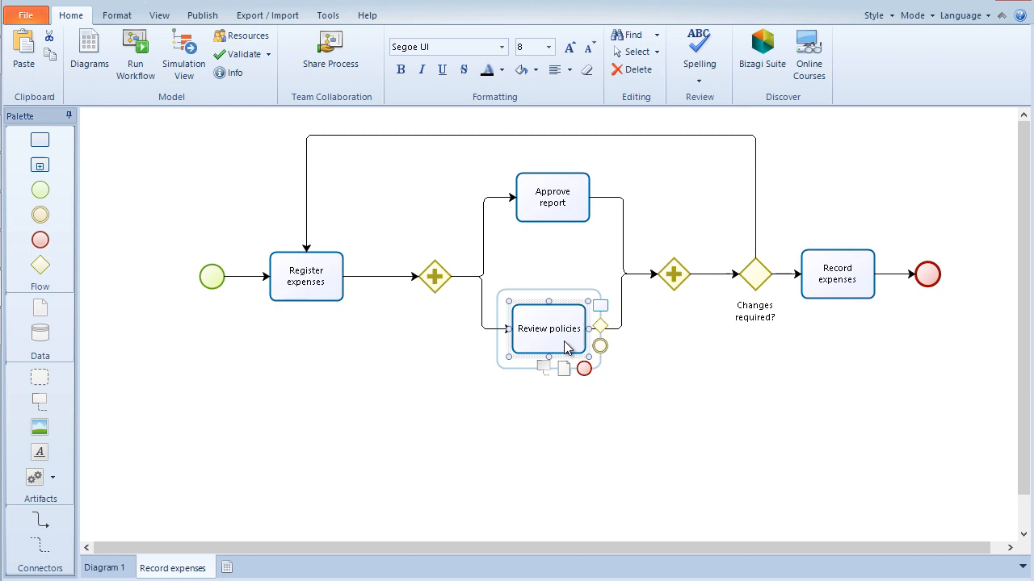
click(553, 197)
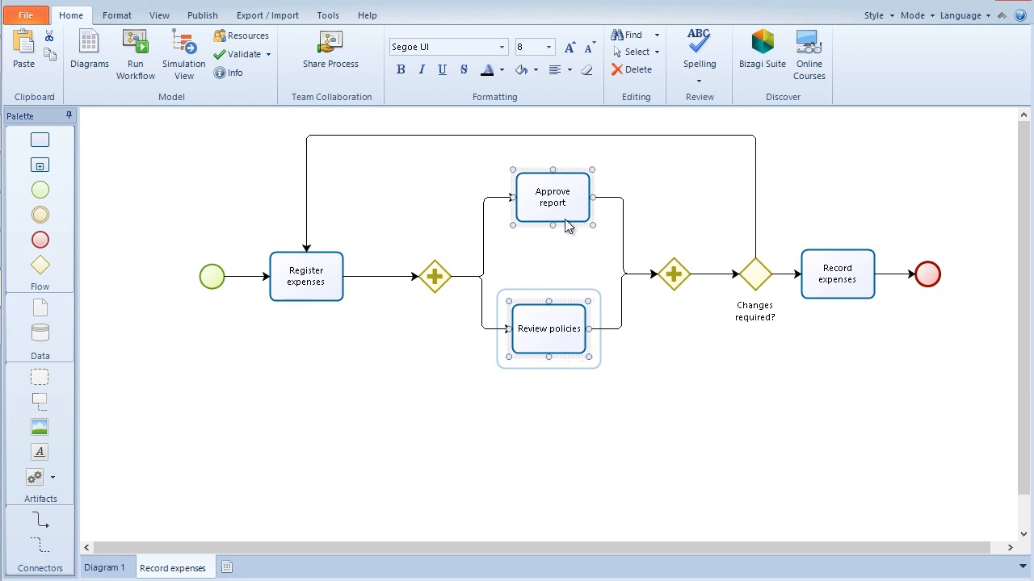
click(116, 14)
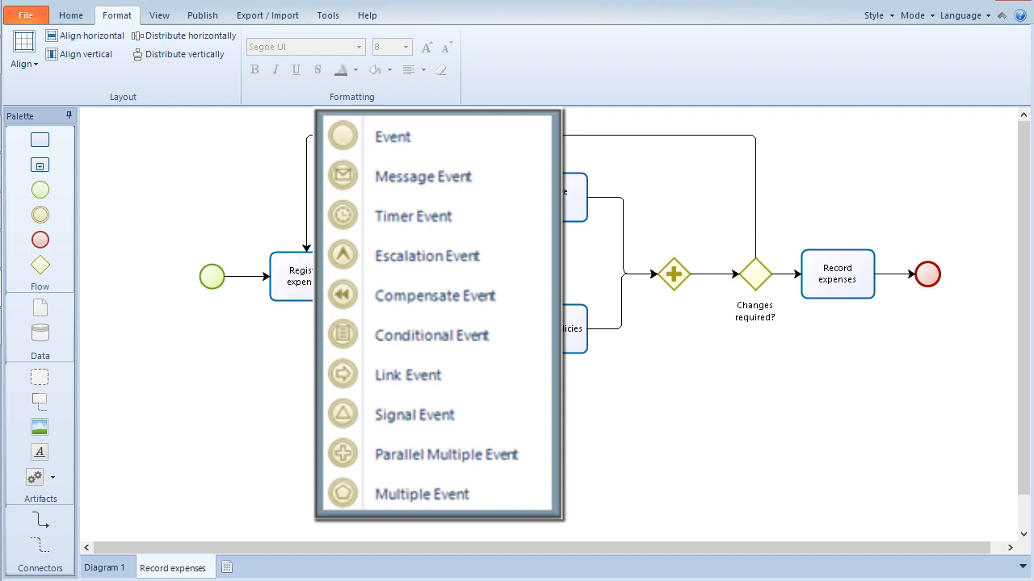
click(464, 389)
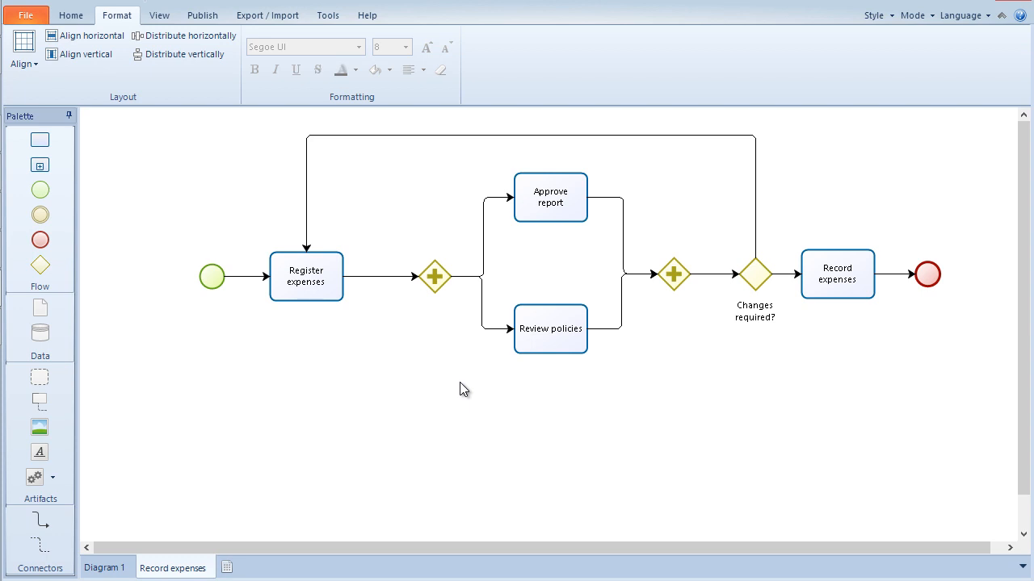
Step: Attach a timer event to Register expenses and name its follow-on task Expenses follow up
right_click(306, 276)
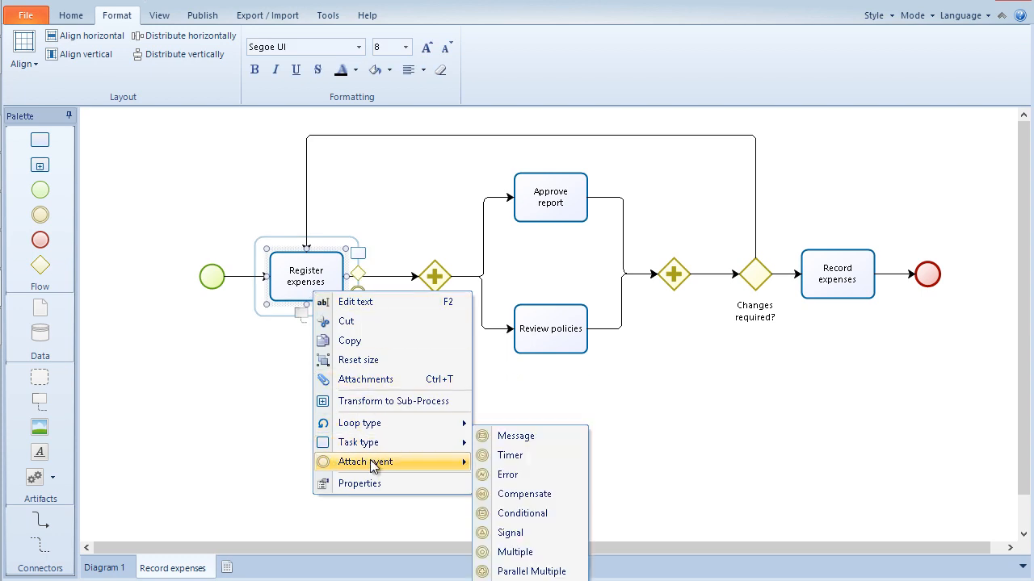
mouse_move(509, 455)
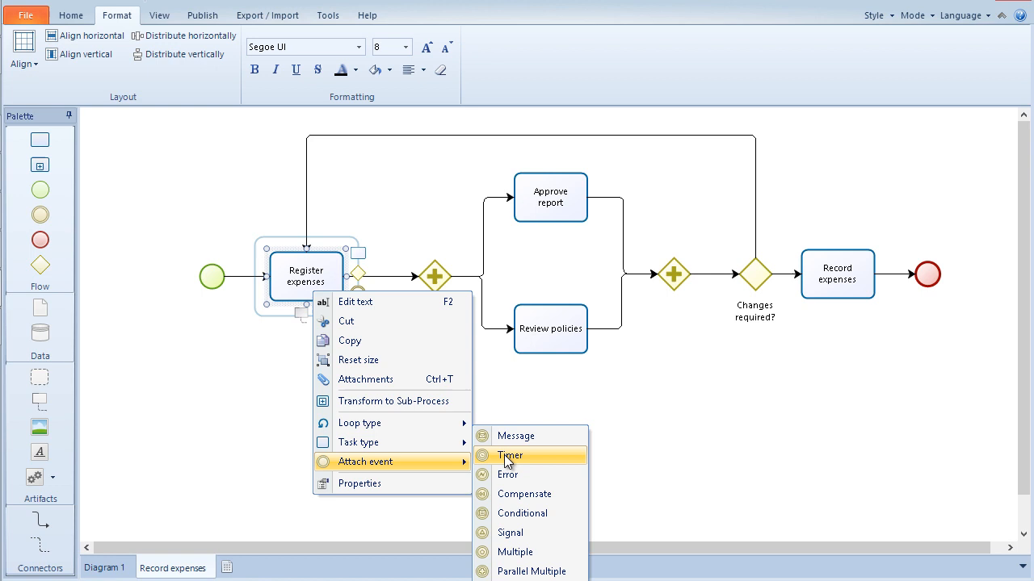
click(509, 455)
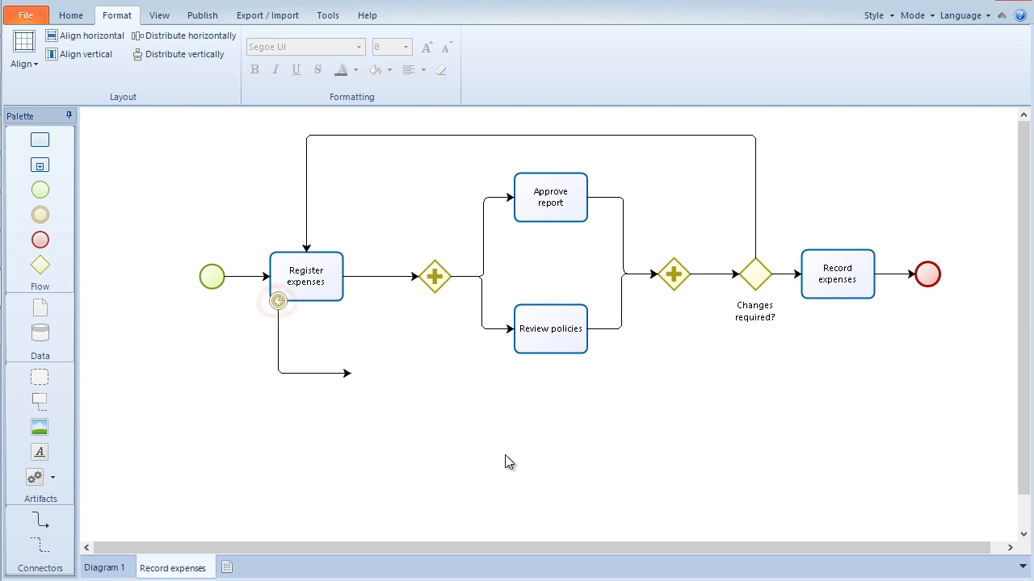
mouse_move(76, 195)
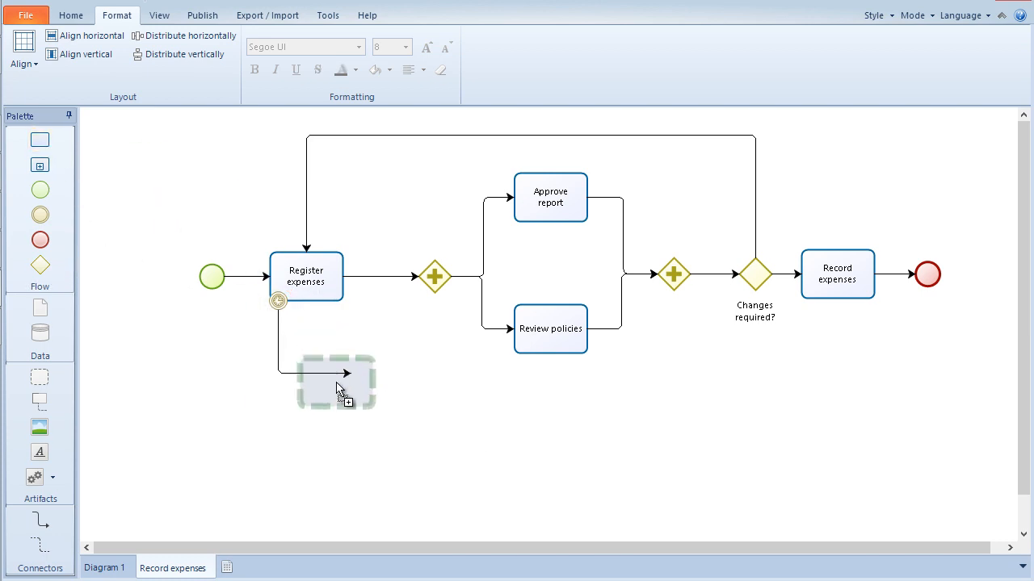
text(Expenses follow up)
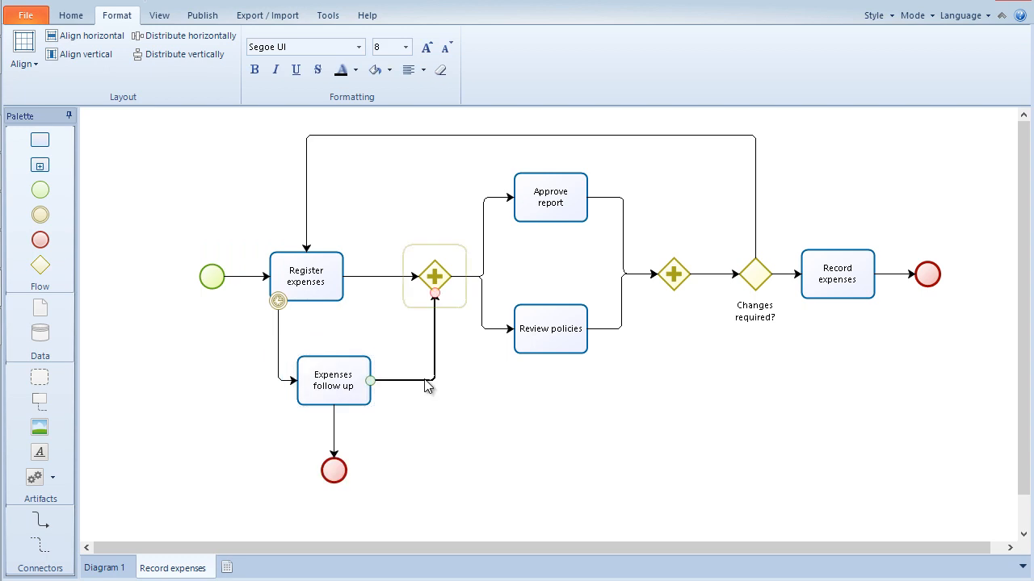
mouse_move(442, 414)
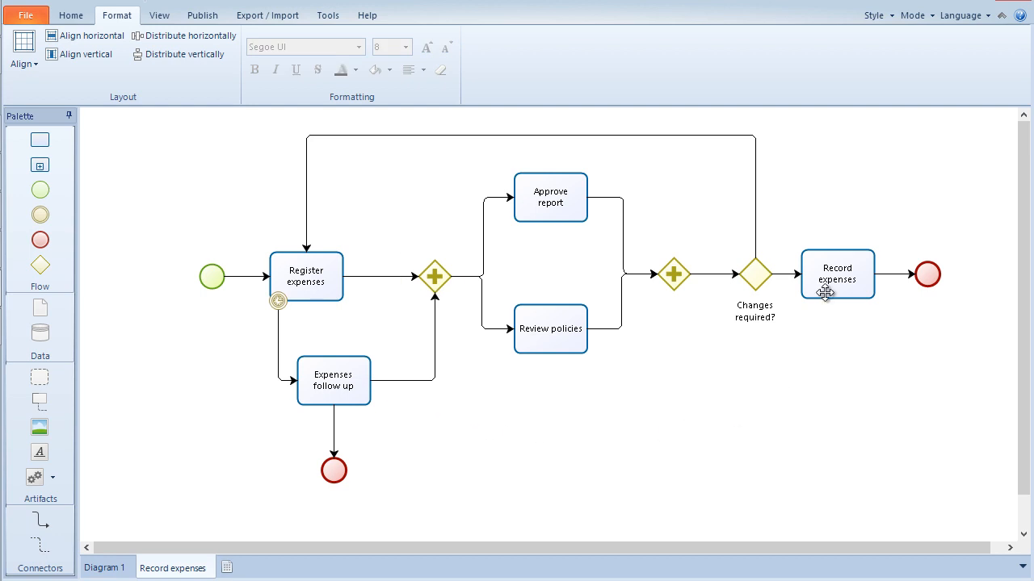
Step: Set the final Record expenses task's type to Service
right_click(837, 274)
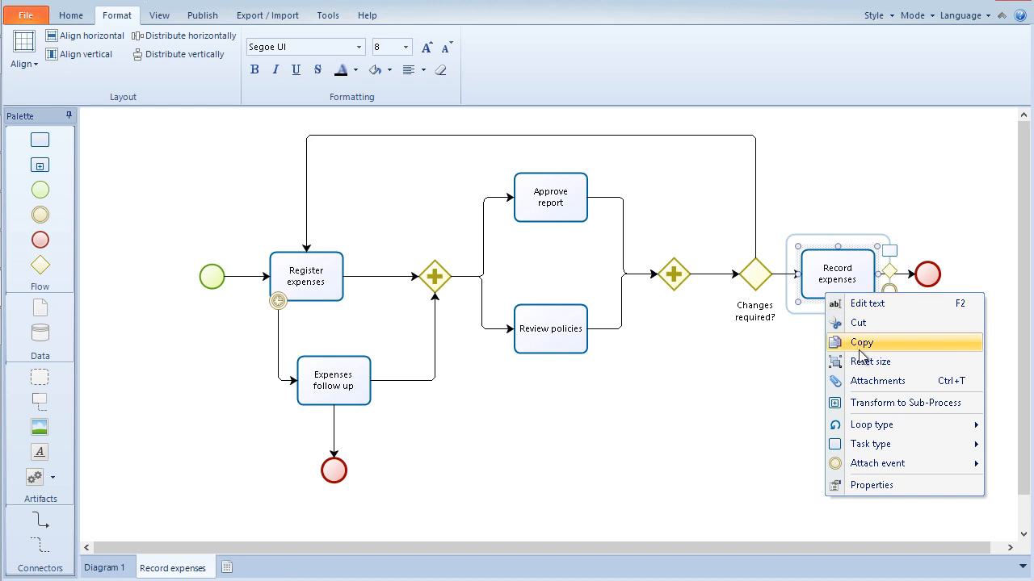
click(871, 445)
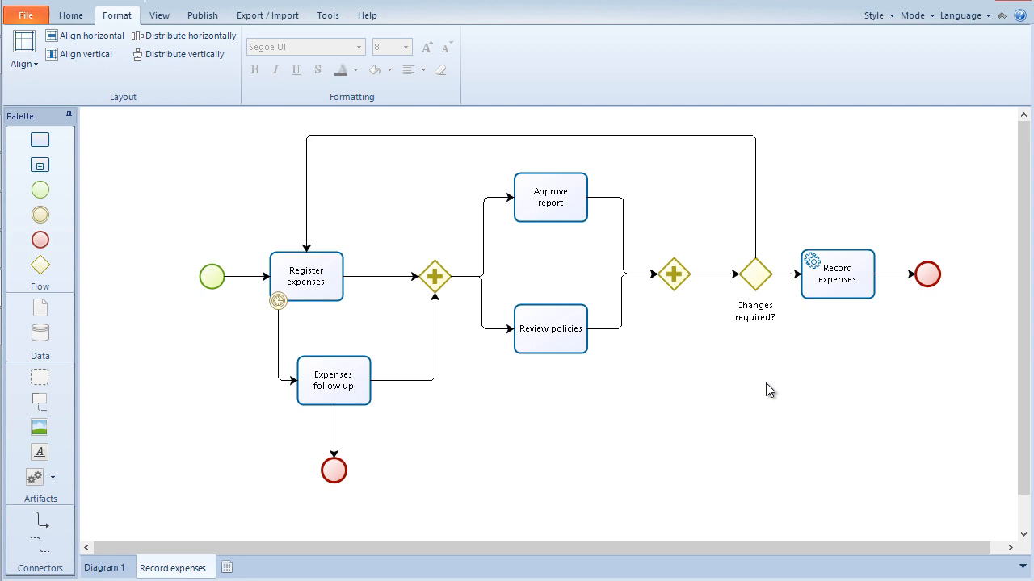
click(103, 566)
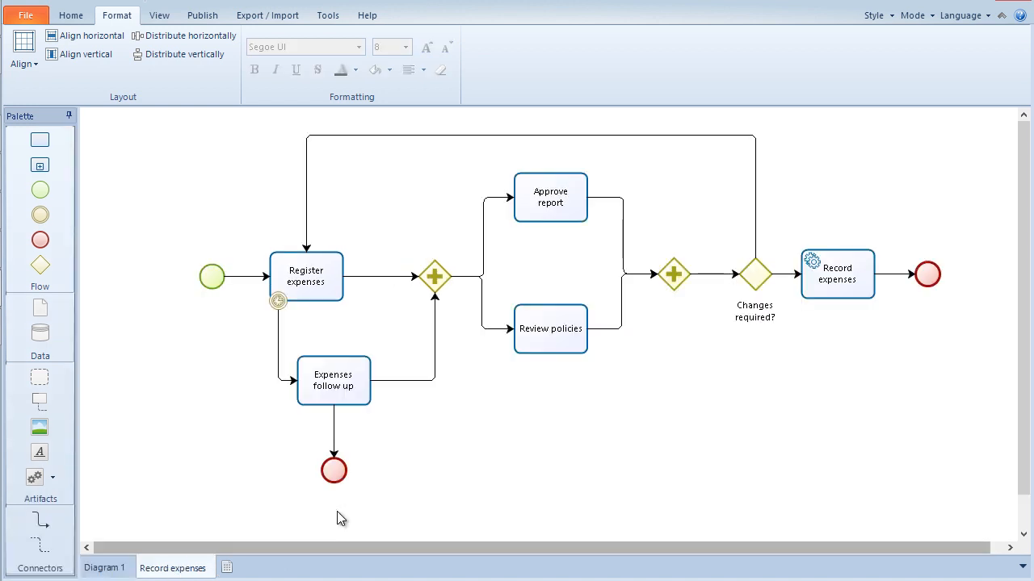
Step: Set the flow from Expenses follow up to the end event to Condition Type Default
click(333, 379)
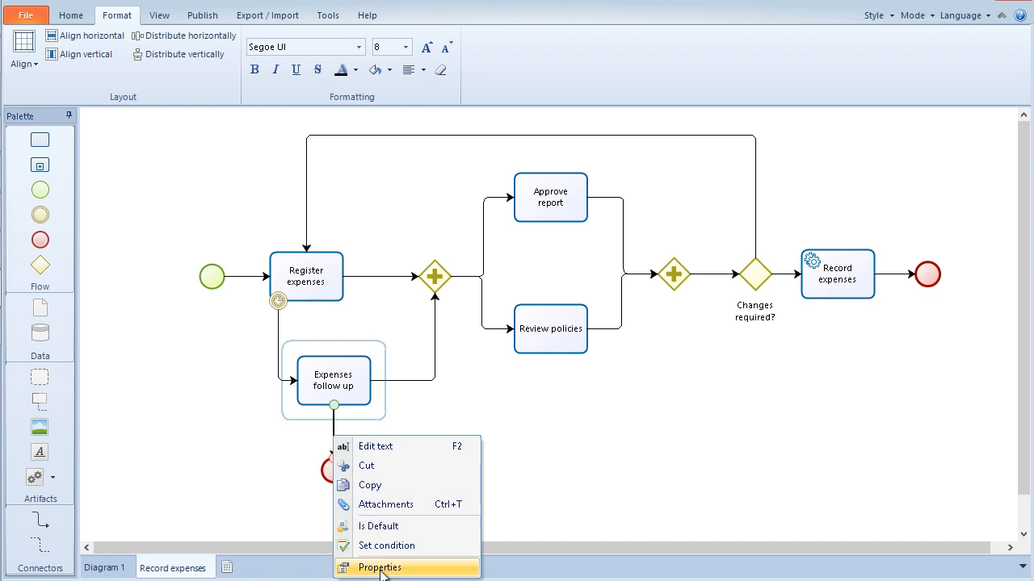
click(380, 568)
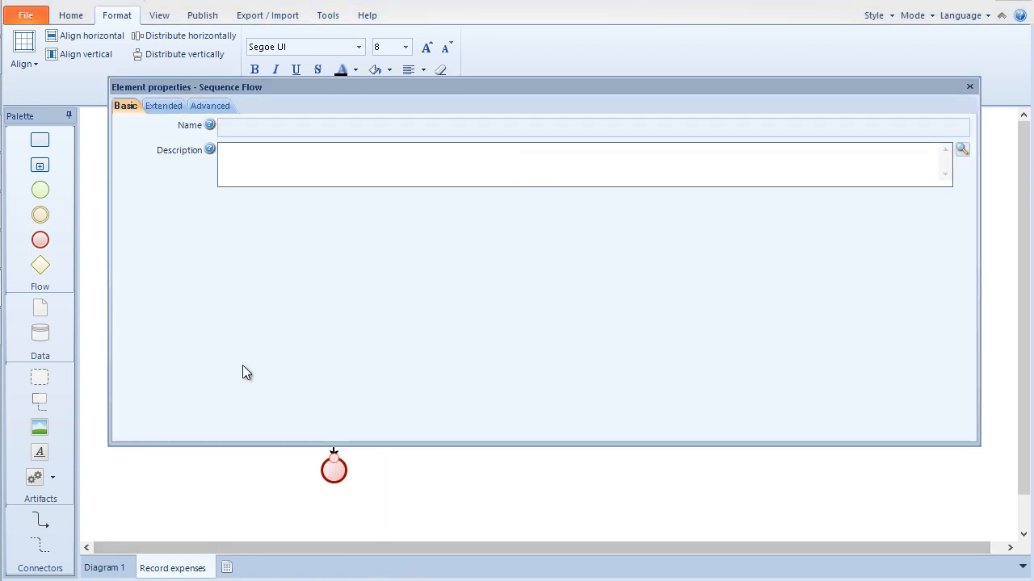
click(207, 105)
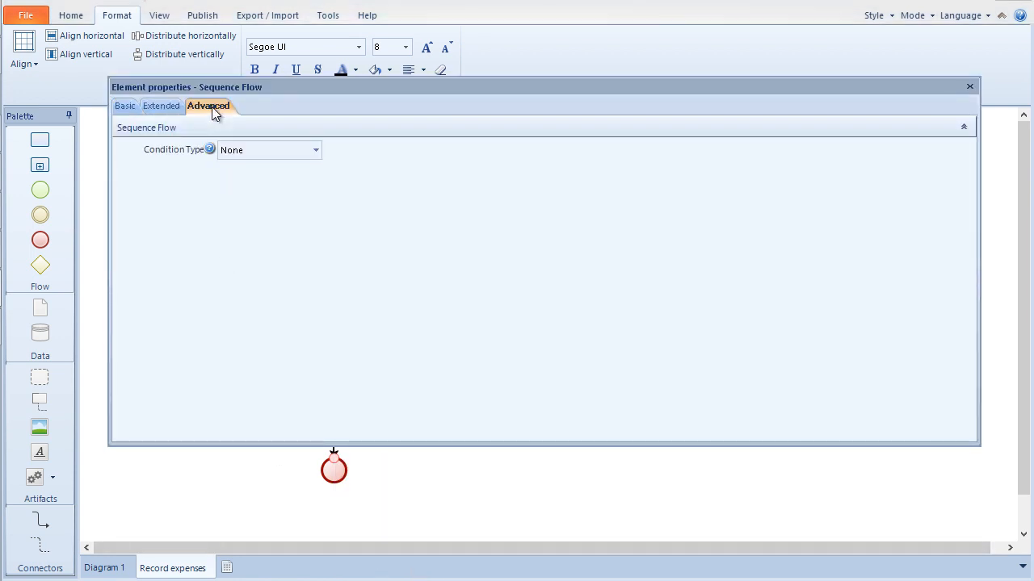
click(316, 149)
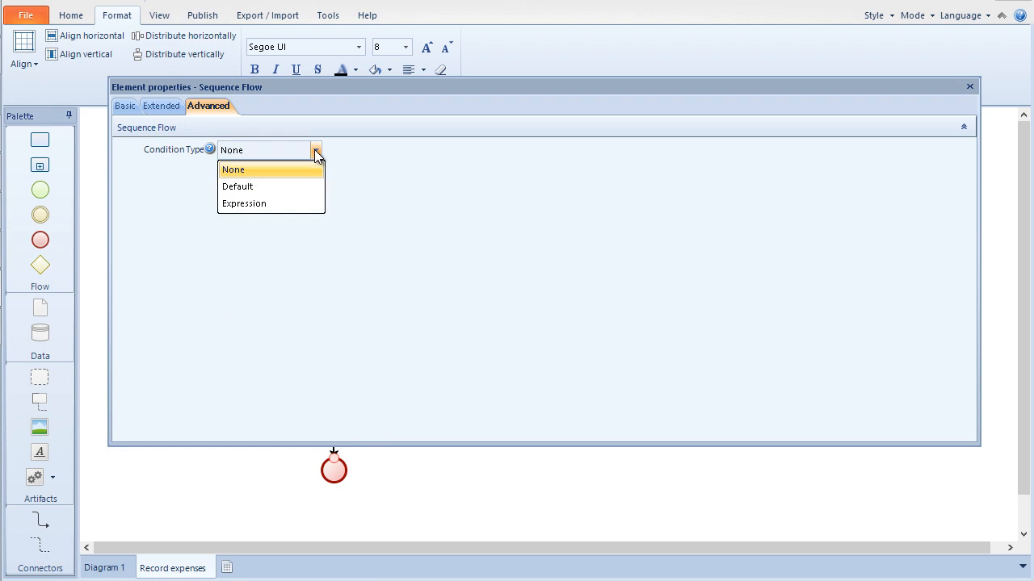
click(238, 186)
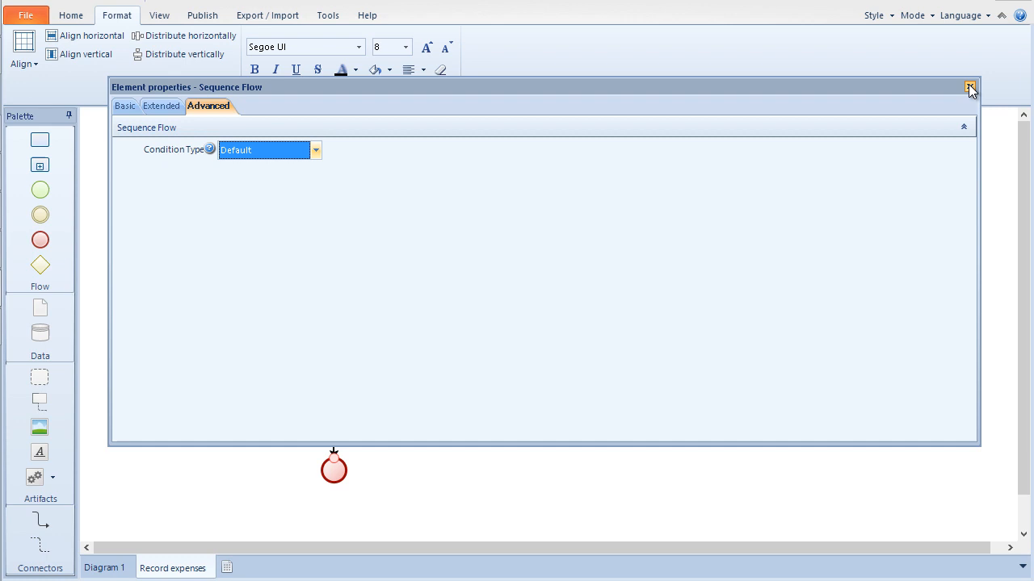
click(970, 87)
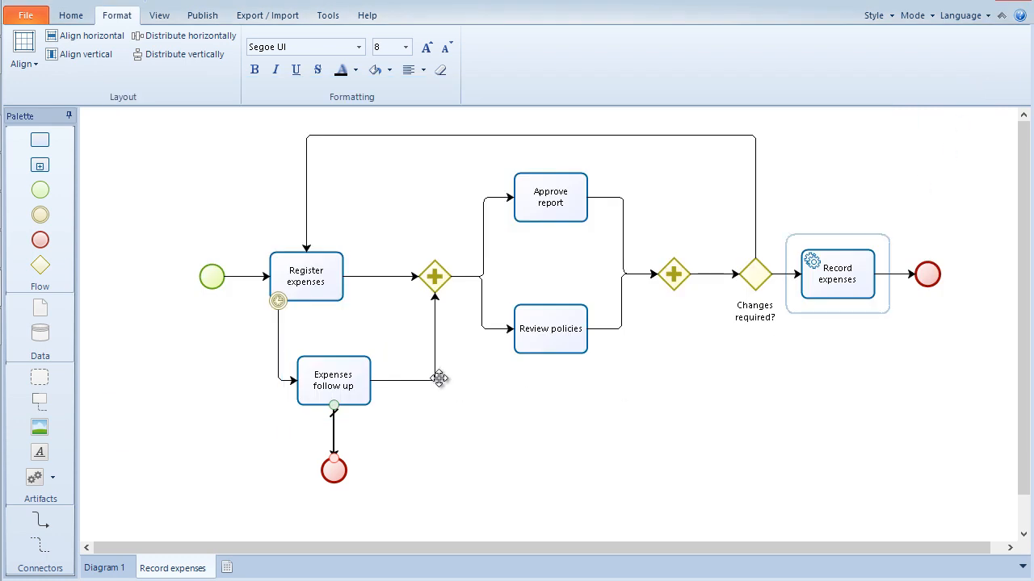
Step: Give the flow into the gateway the Expression condition 'The follow up was satisfactory'
right_click(436, 380)
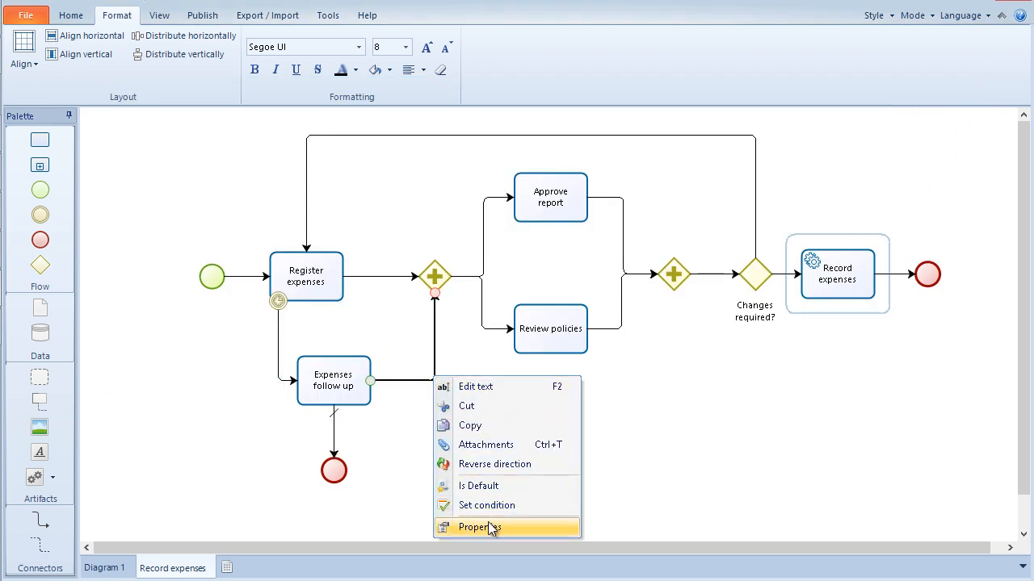
click(480, 527)
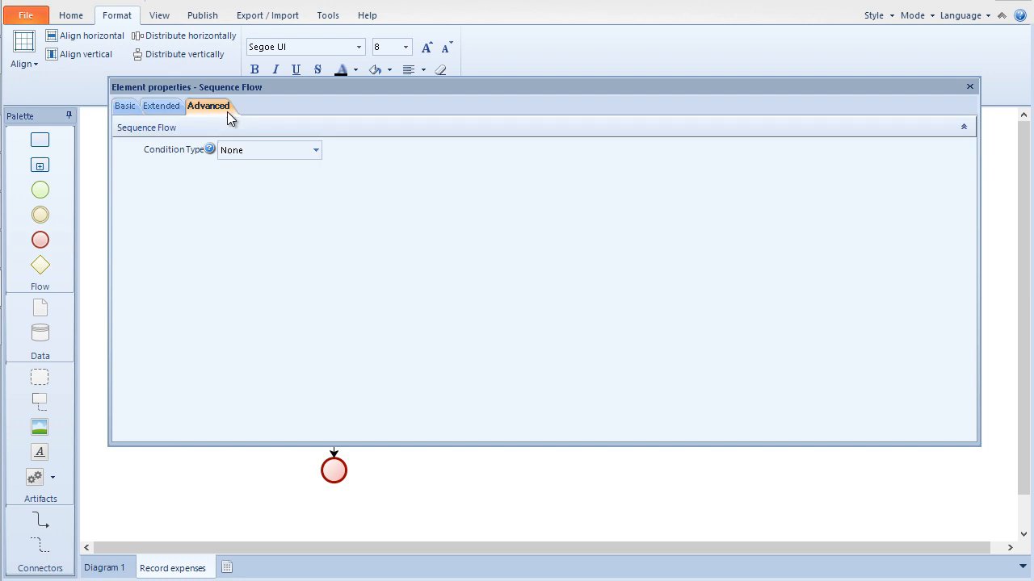
click(315, 149)
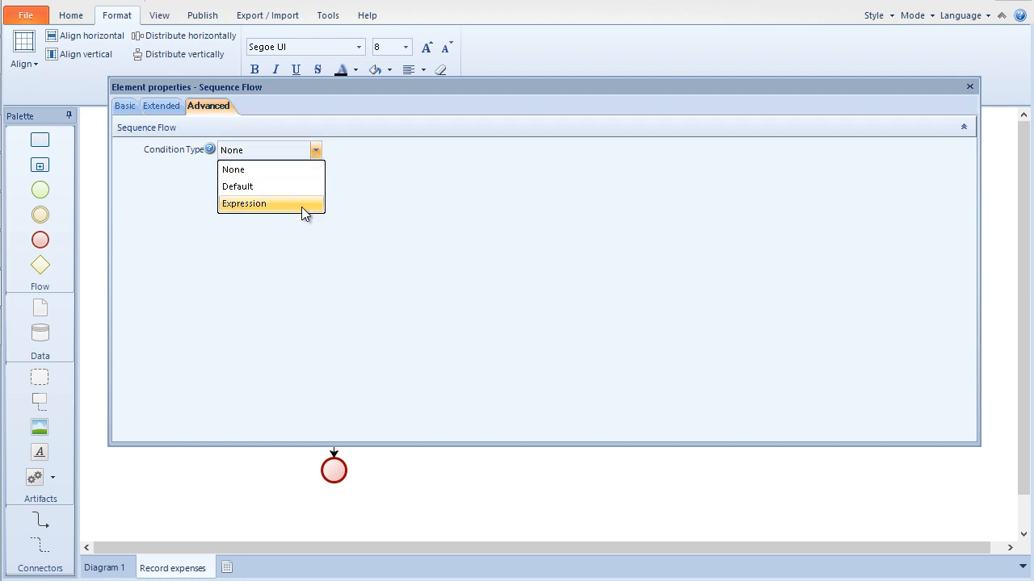
click(243, 202)
text(The follow up was satisfactory)
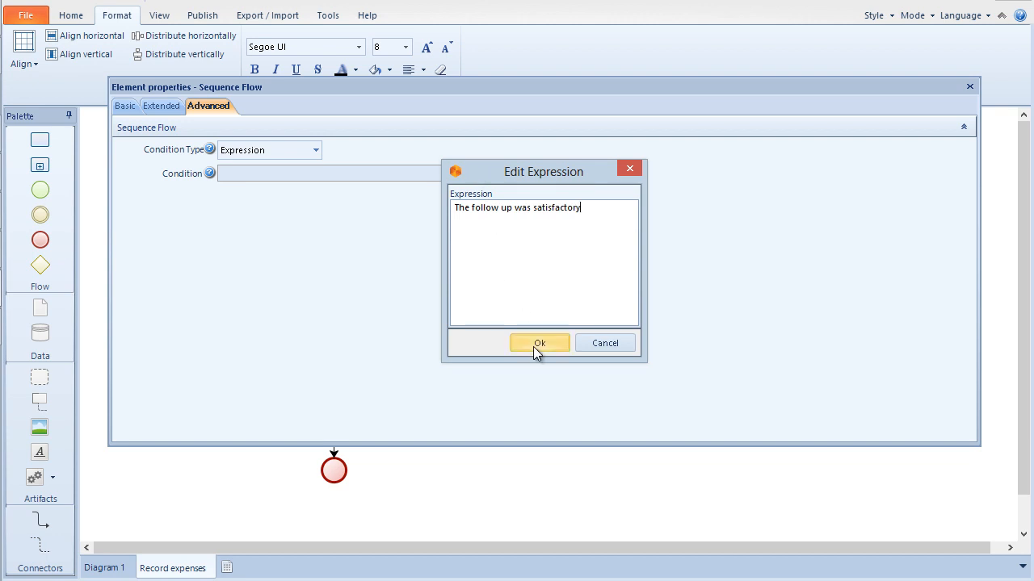
click(540, 343)
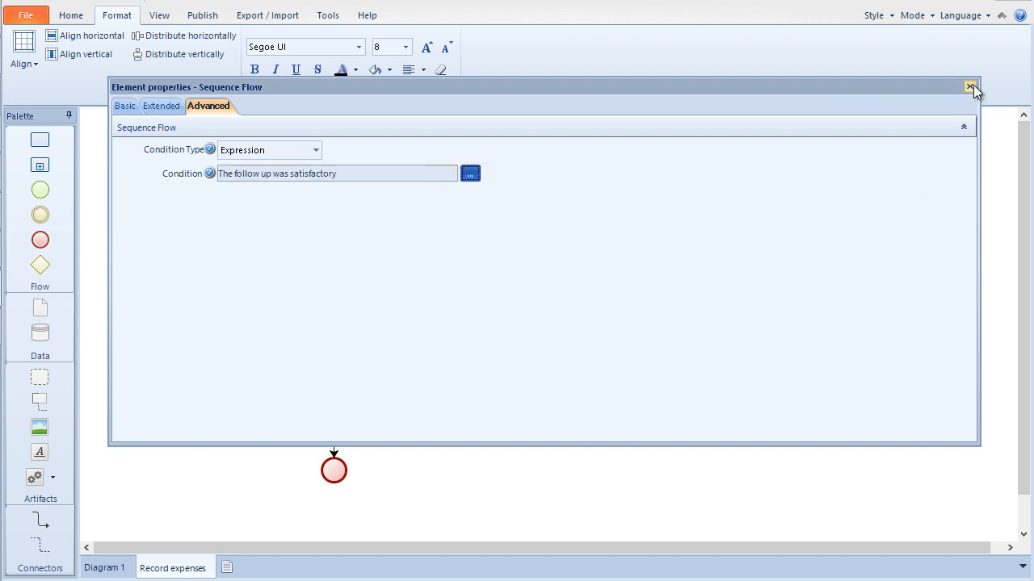
click(970, 86)
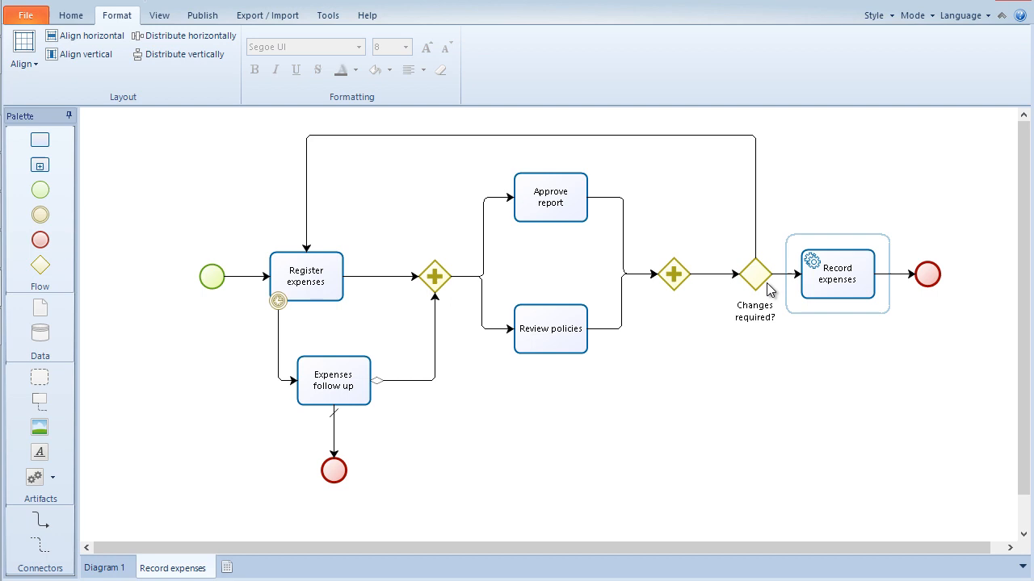
Step: Set Changes required? gate expressions: 'Expenses need changes' to Register expenses, 'Expenses approved' to Record expenses
right_click(755, 274)
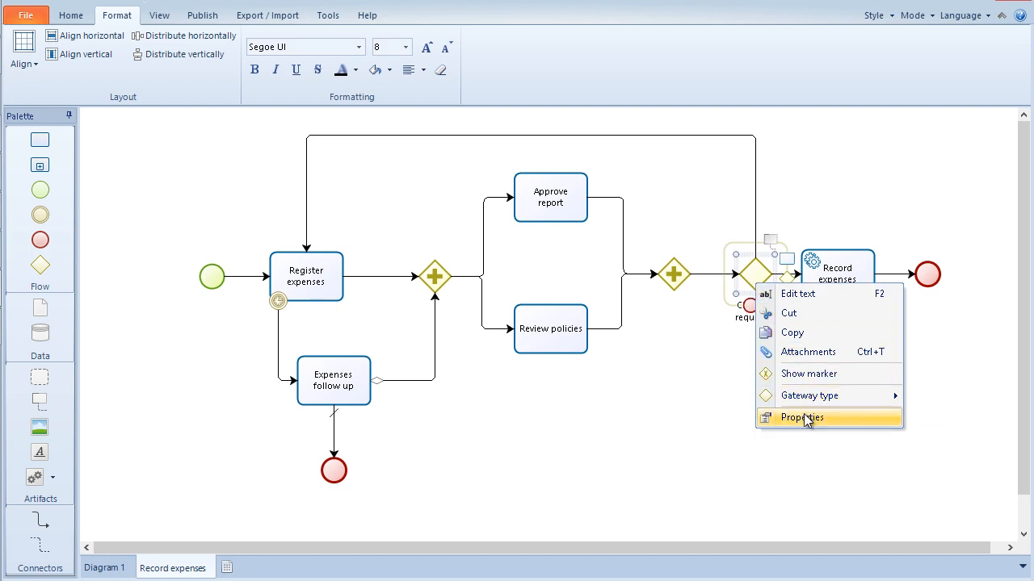
click(801, 417)
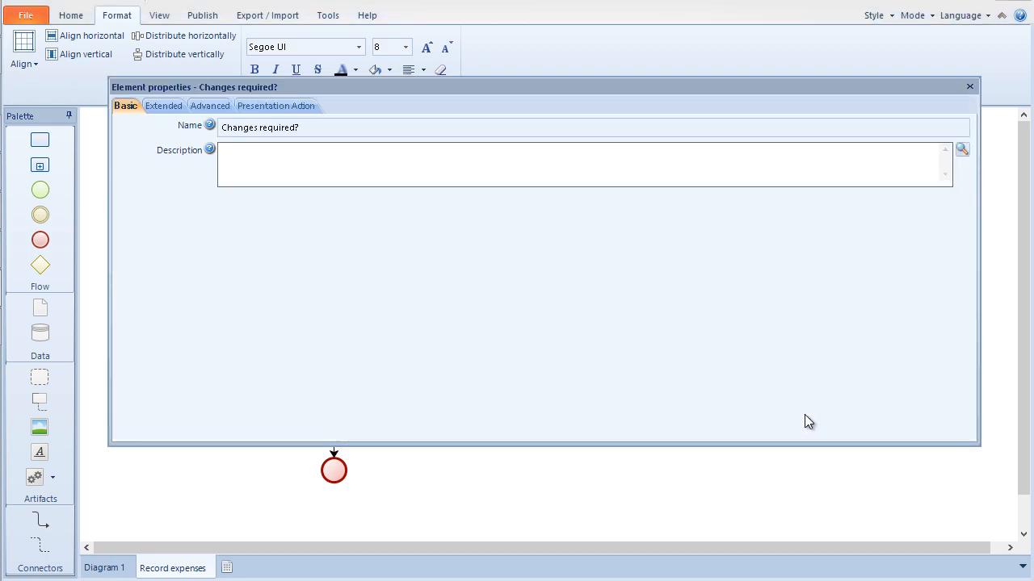
click(209, 106)
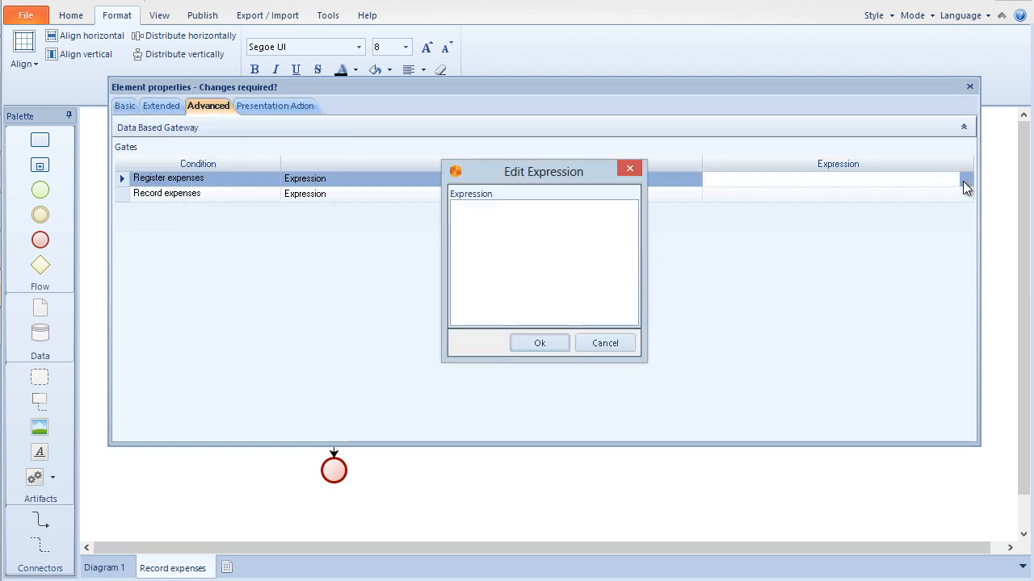
text(Expenses need changes)
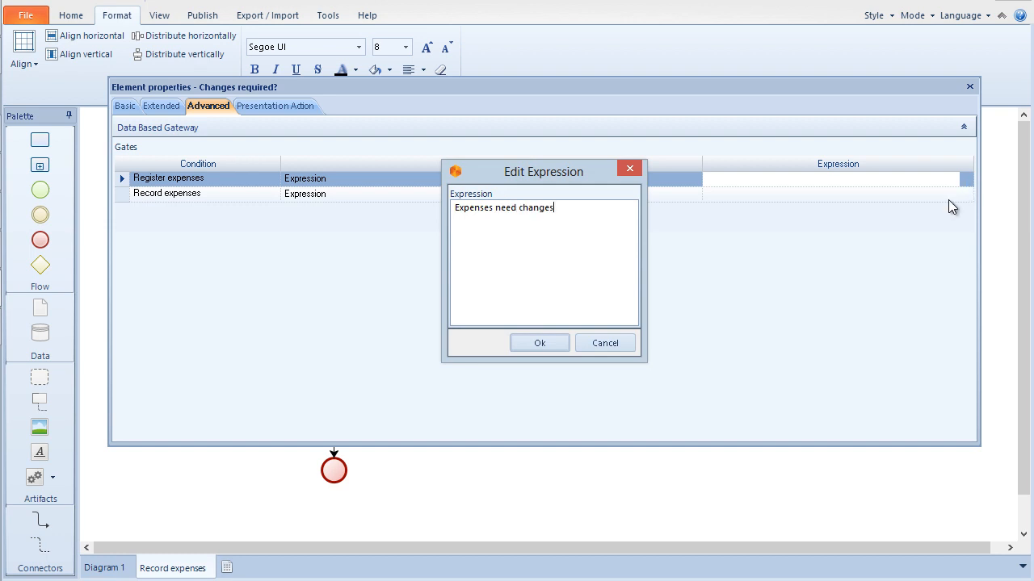
click(538, 343)
text(E)
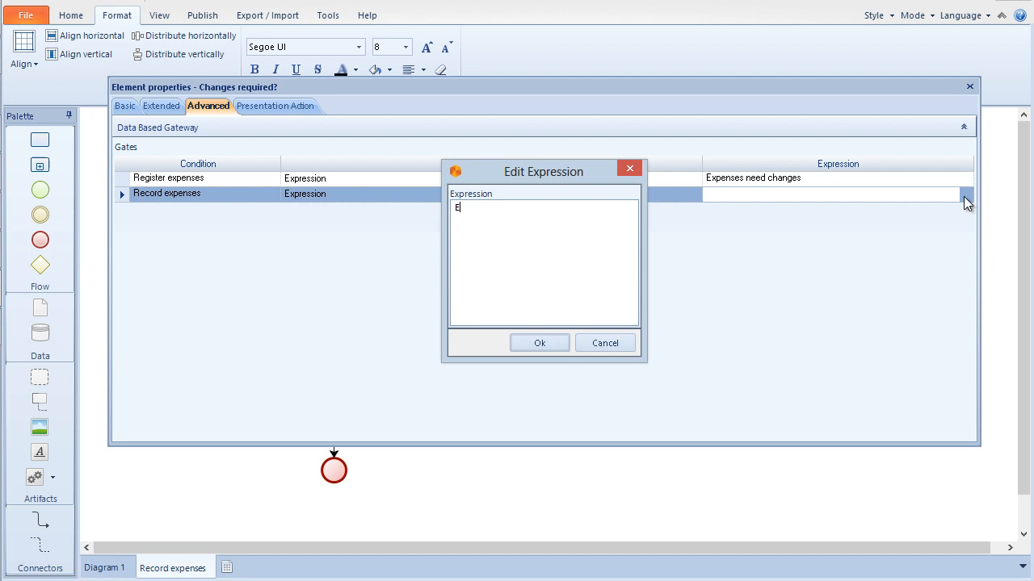
text(xpenses approved)
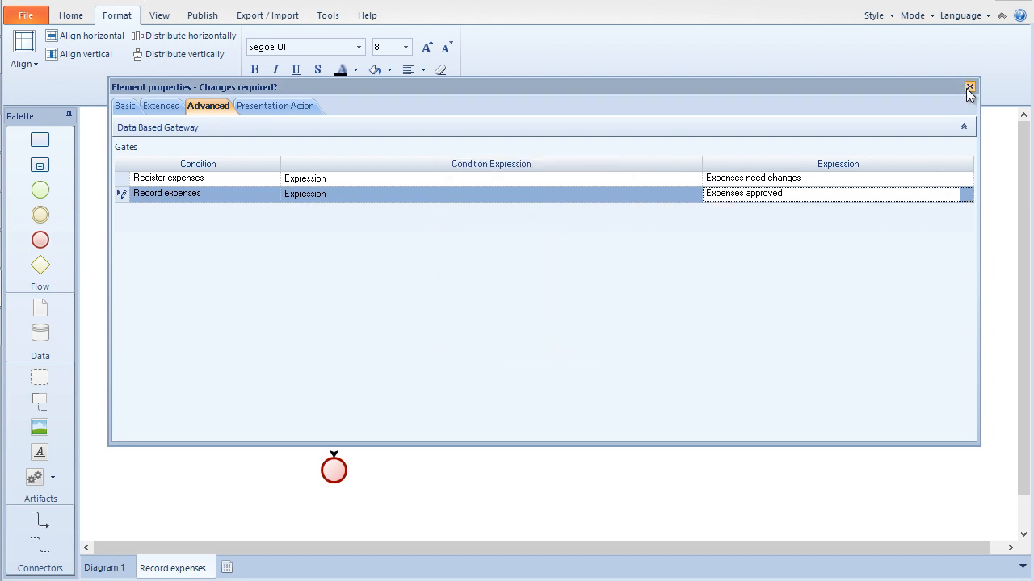
click(969, 87)
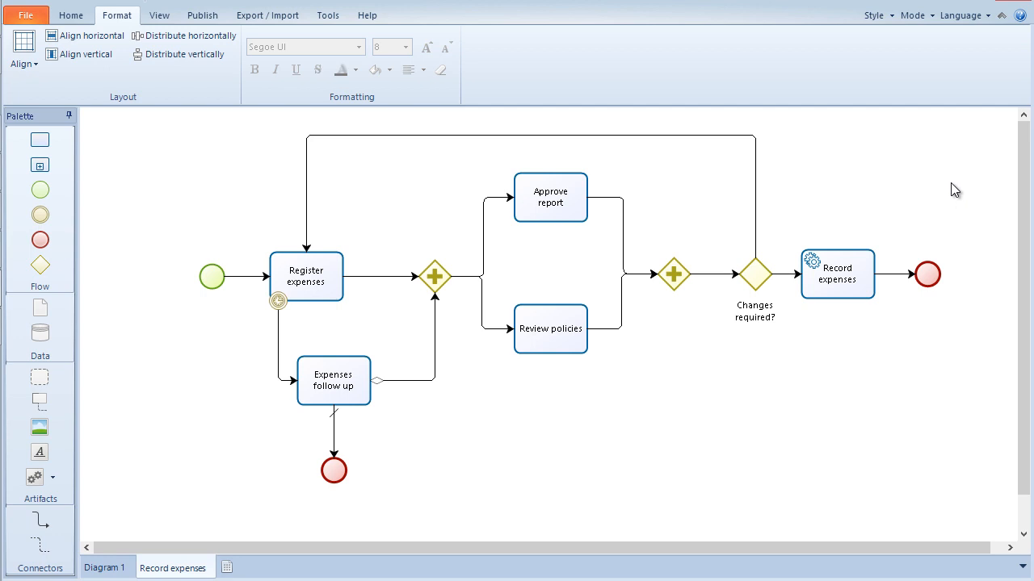
Step: Make the Register expenses timer a 3 Days cycle and return to the Diagram 1 sheet
right_click(278, 300)
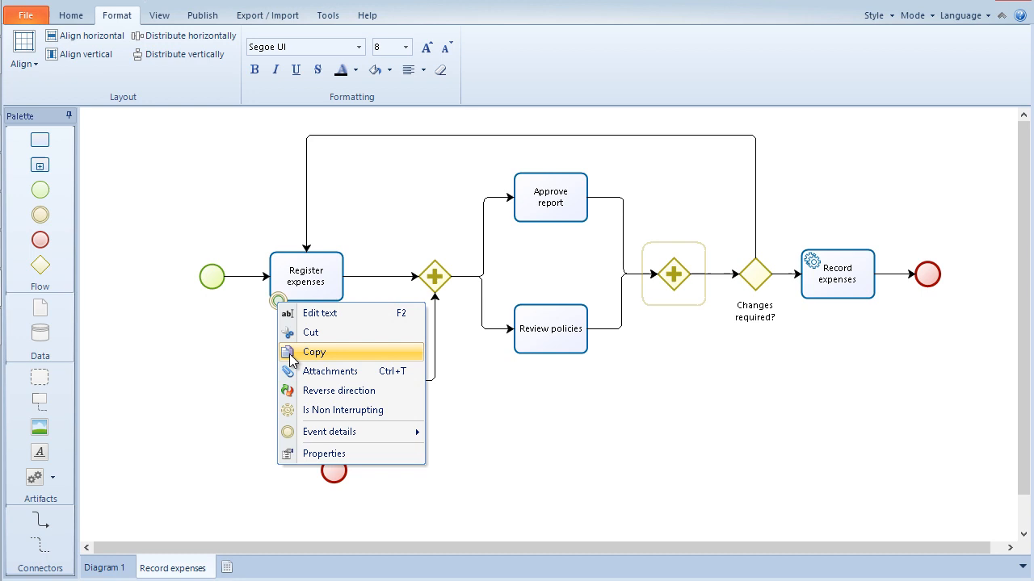
click(324, 453)
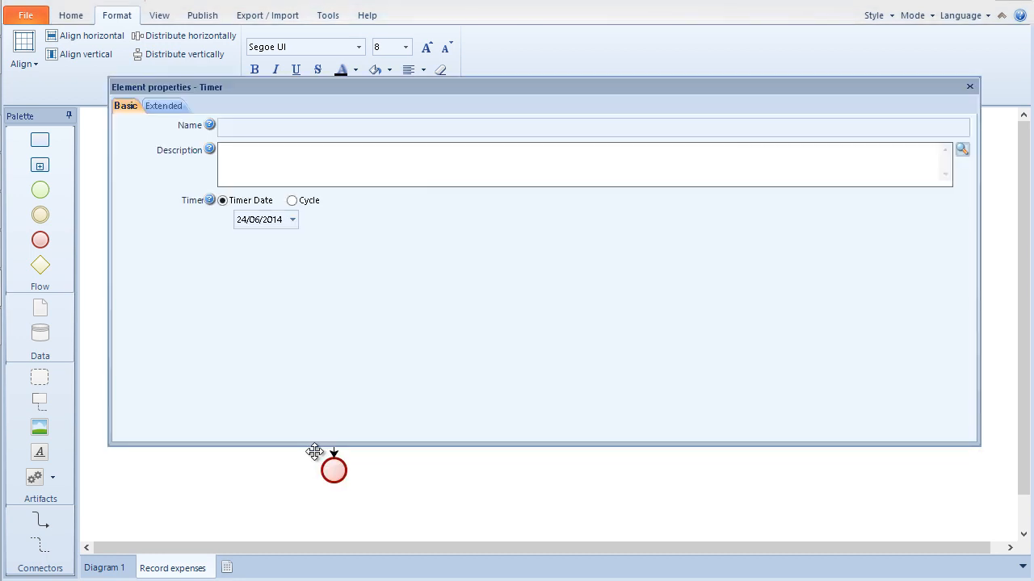
mouse_move(328, 426)
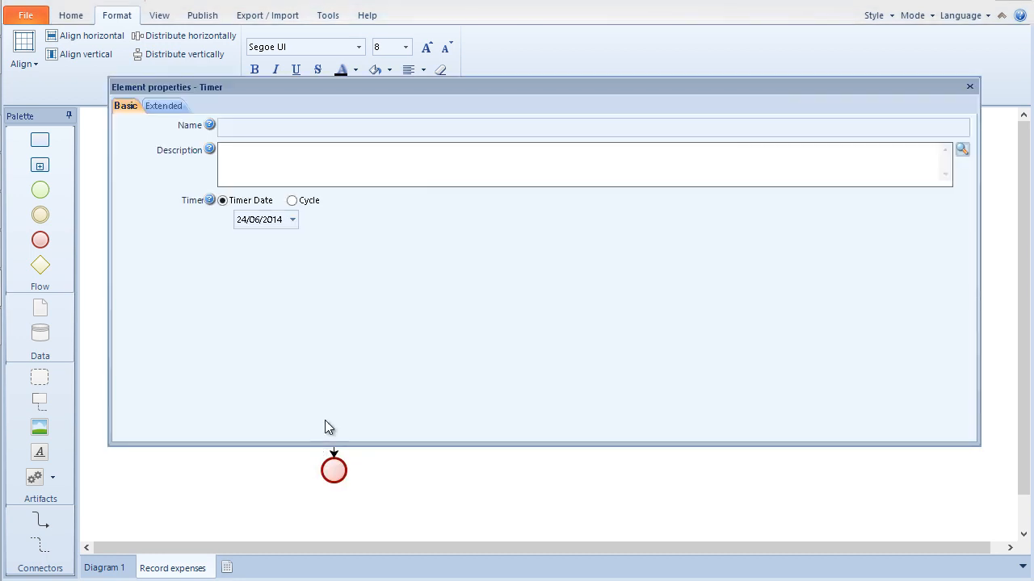
click(291, 201)
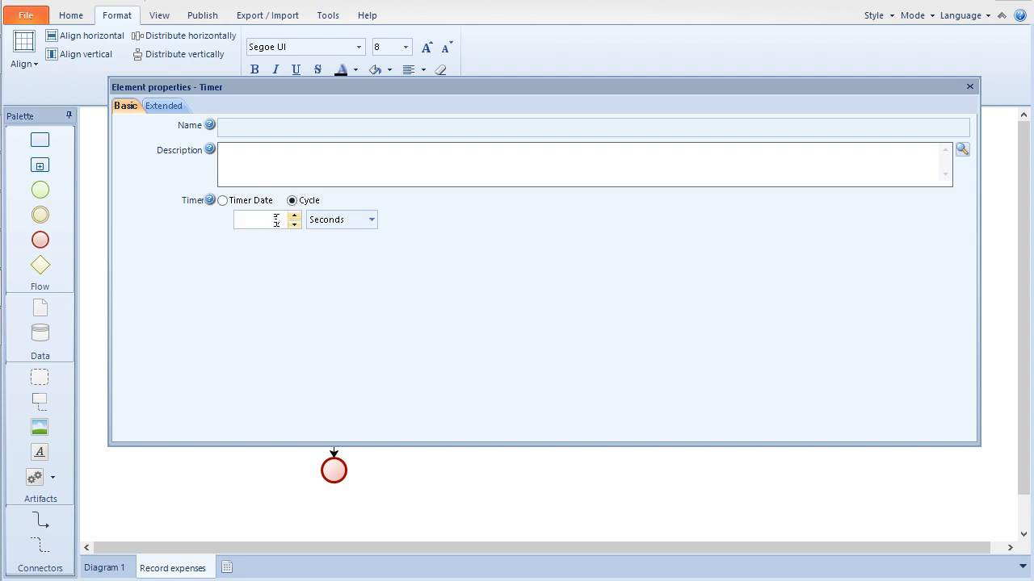
click(371, 219)
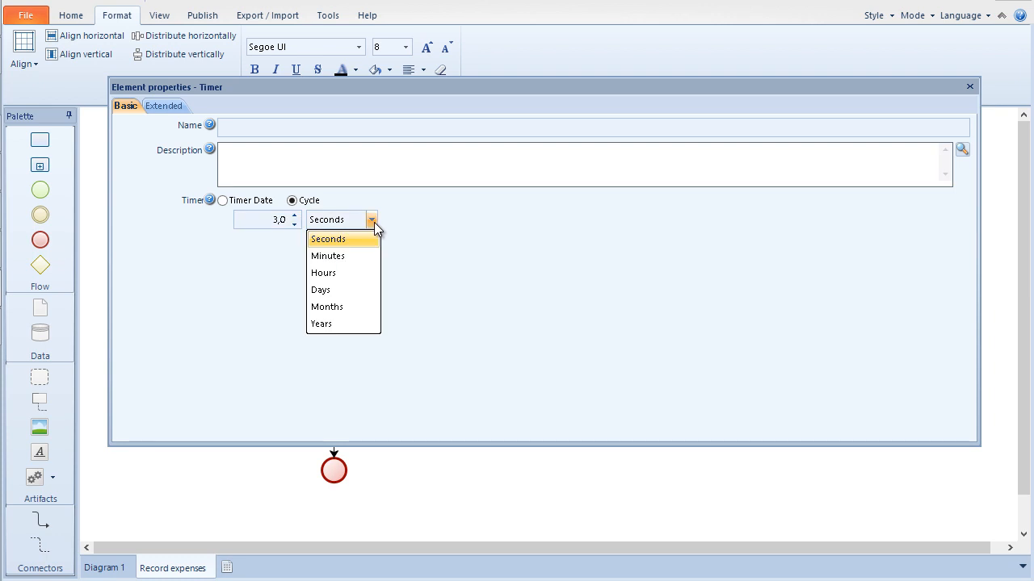
click(321, 289)
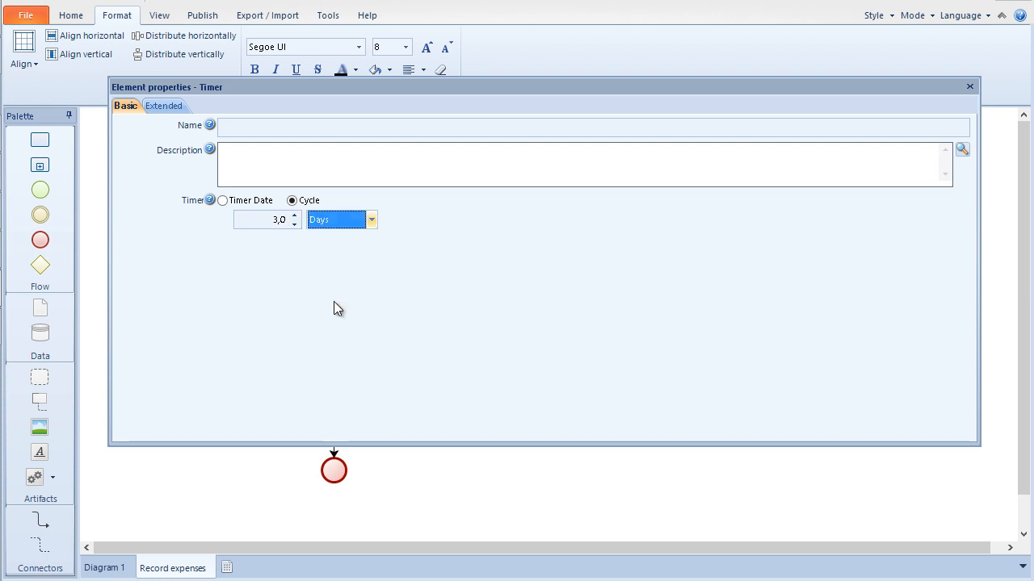
mouse_move(979, 113)
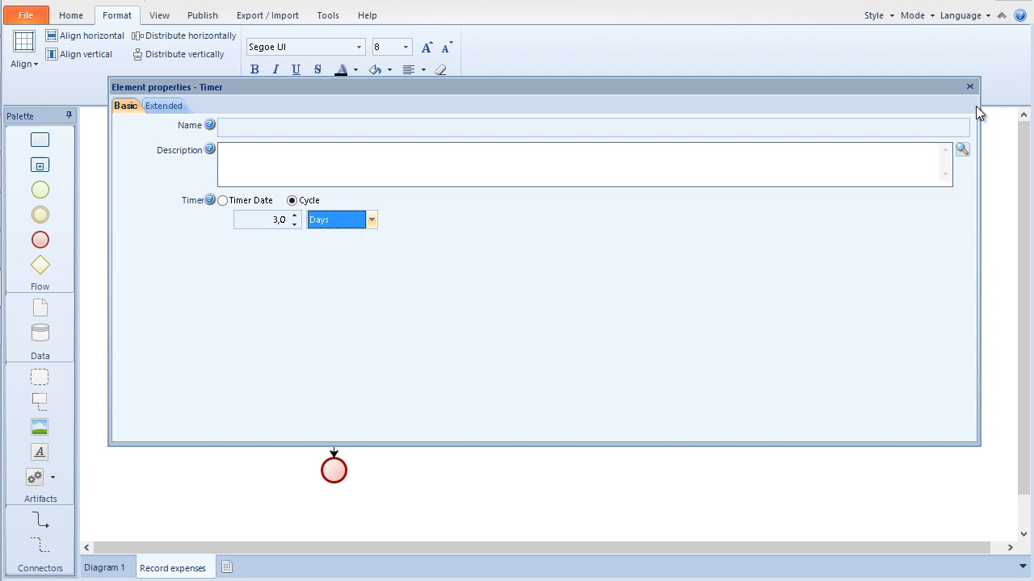
click(969, 86)
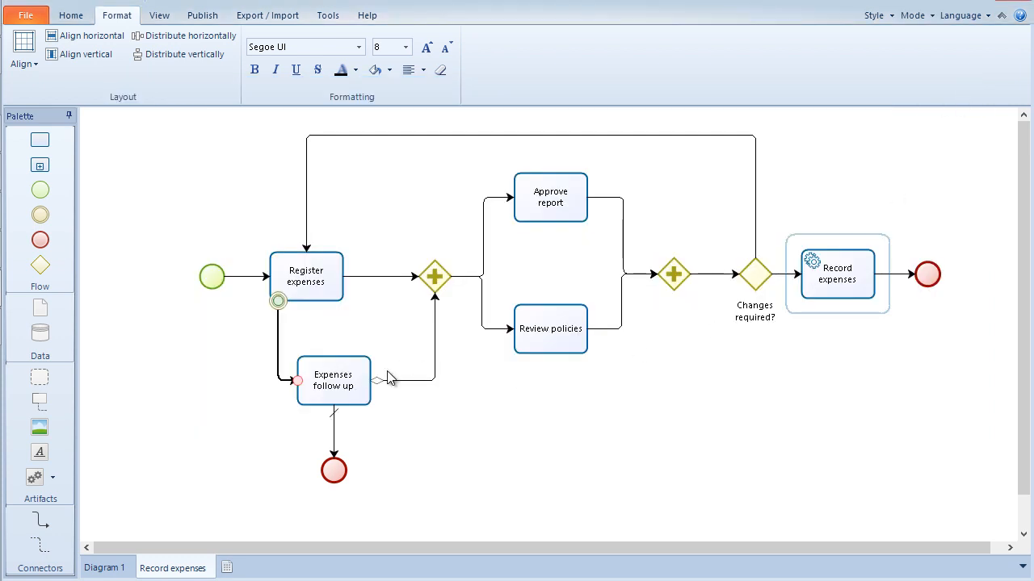
click(104, 567)
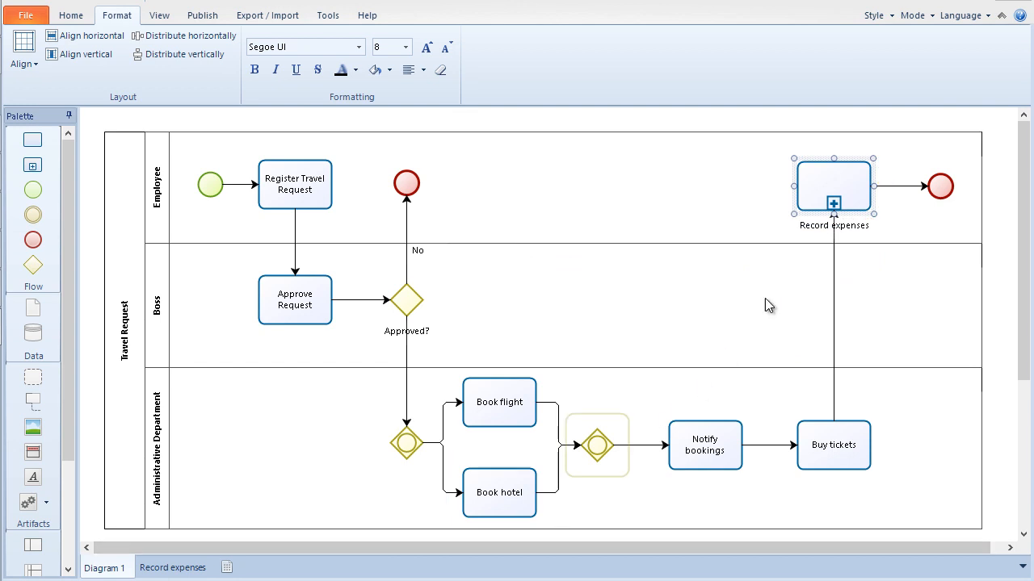
Step: Make Record expenses a multi-instance loop with MI Ordering set to Parallel
right_click(832, 185)
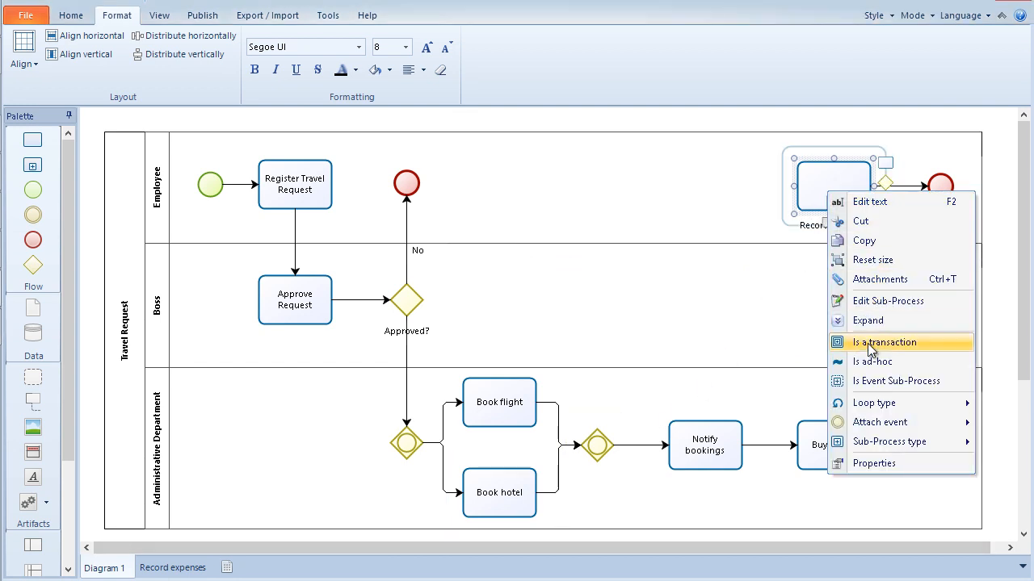
mouse_move(874, 403)
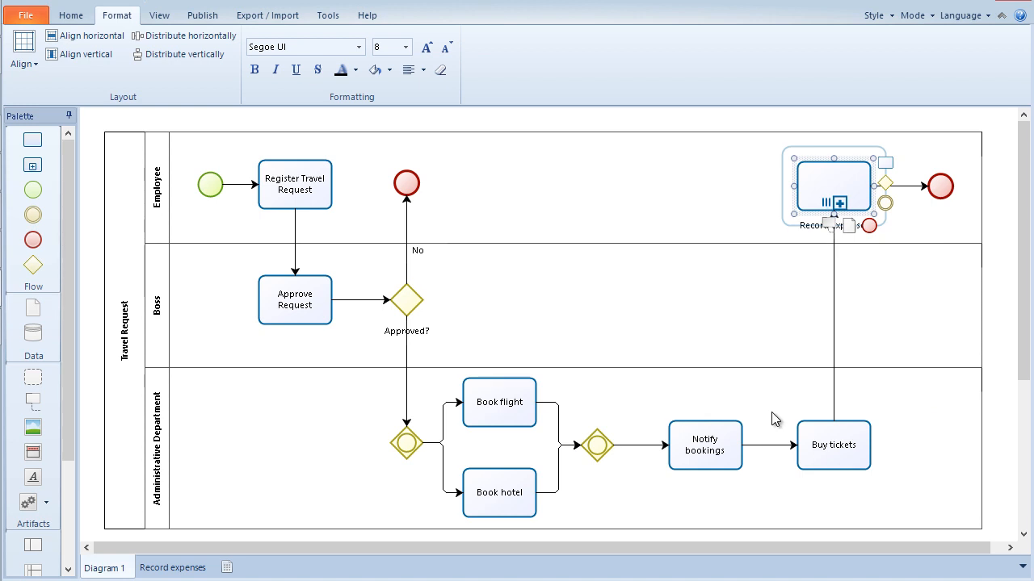
right_click(832, 186)
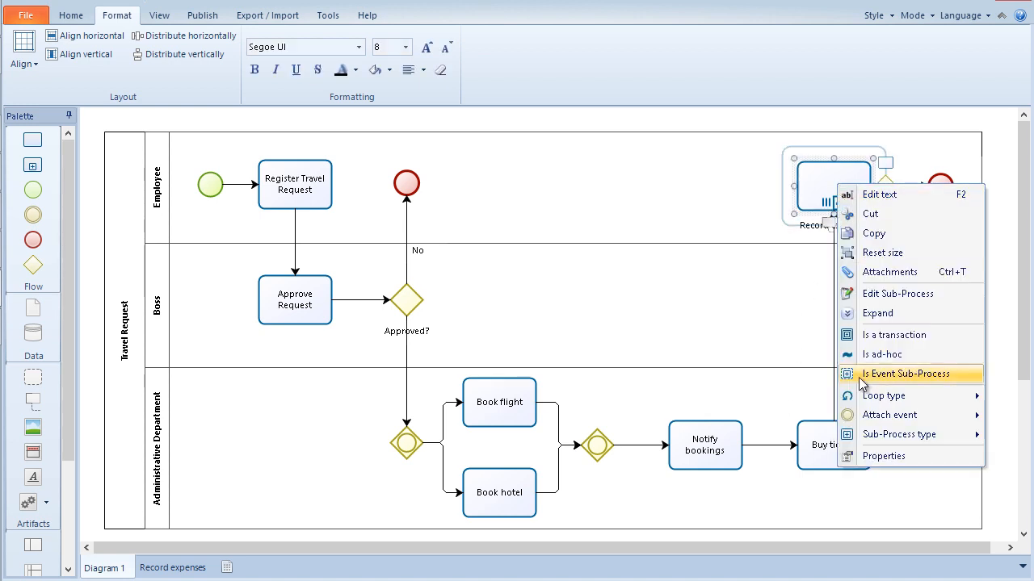
click(883, 457)
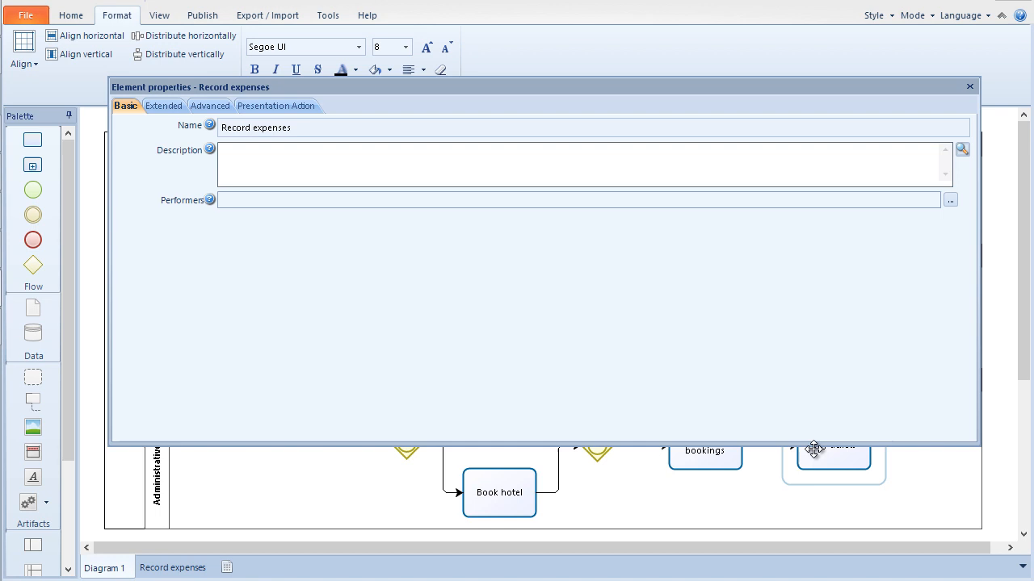
click(208, 106)
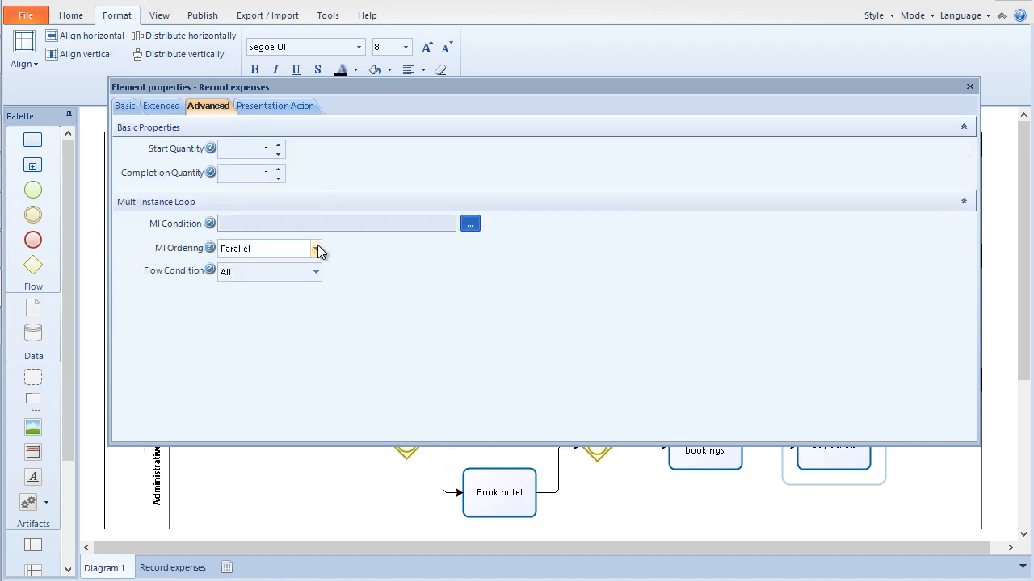
click(316, 248)
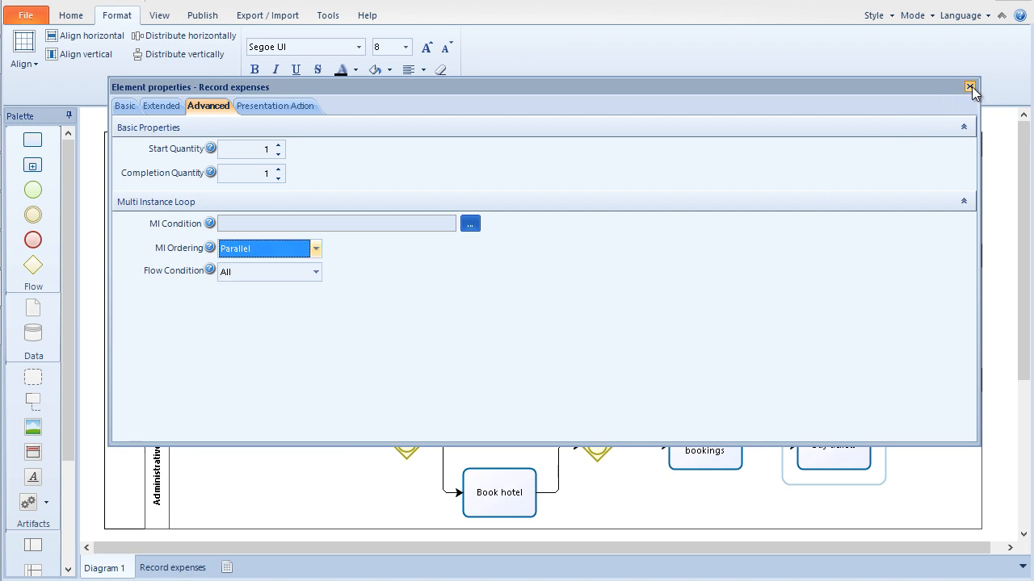
click(971, 87)
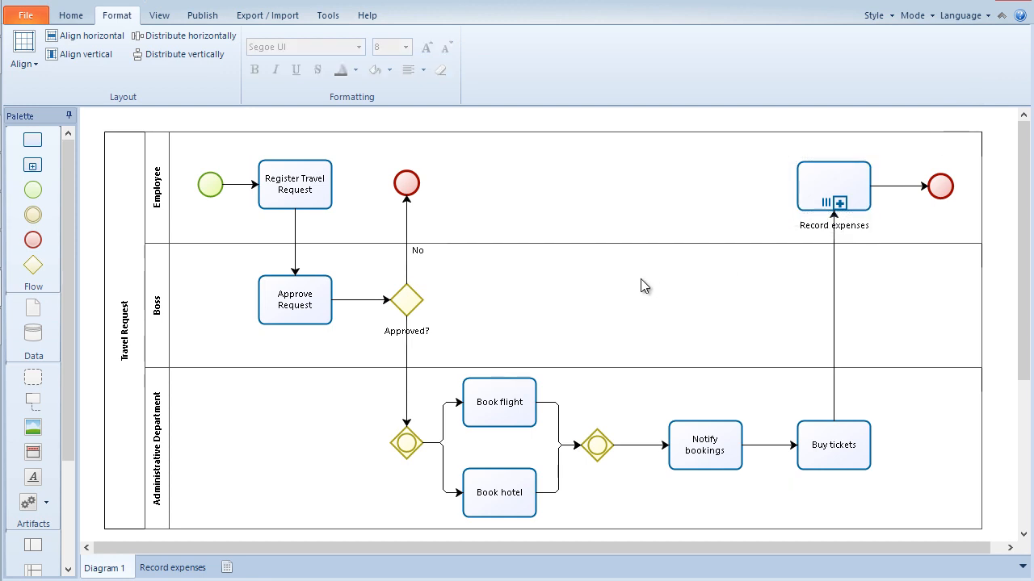
click(367, 15)
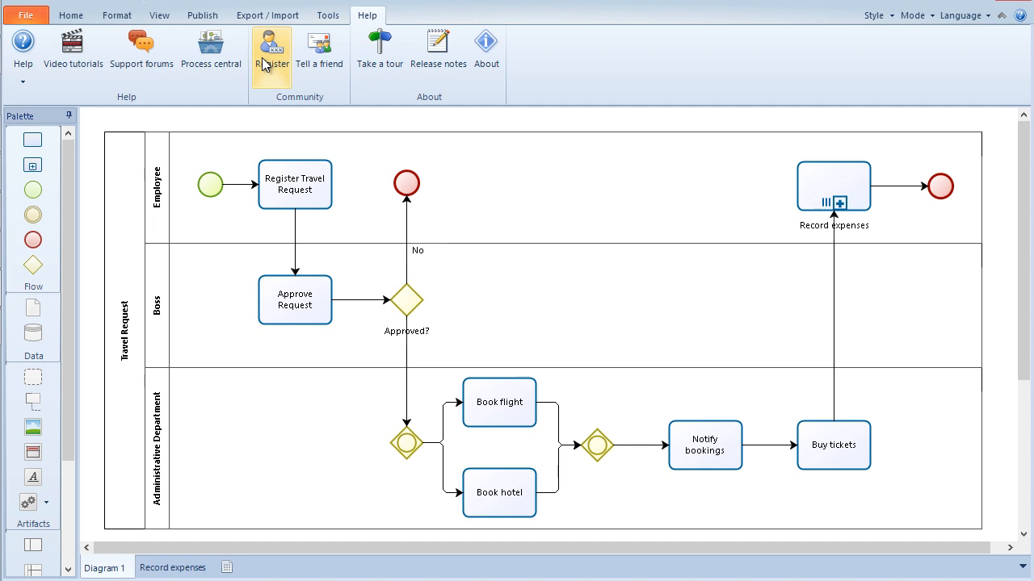
Step: Start Bizagi Community registration via Register and Join today
click(272, 48)
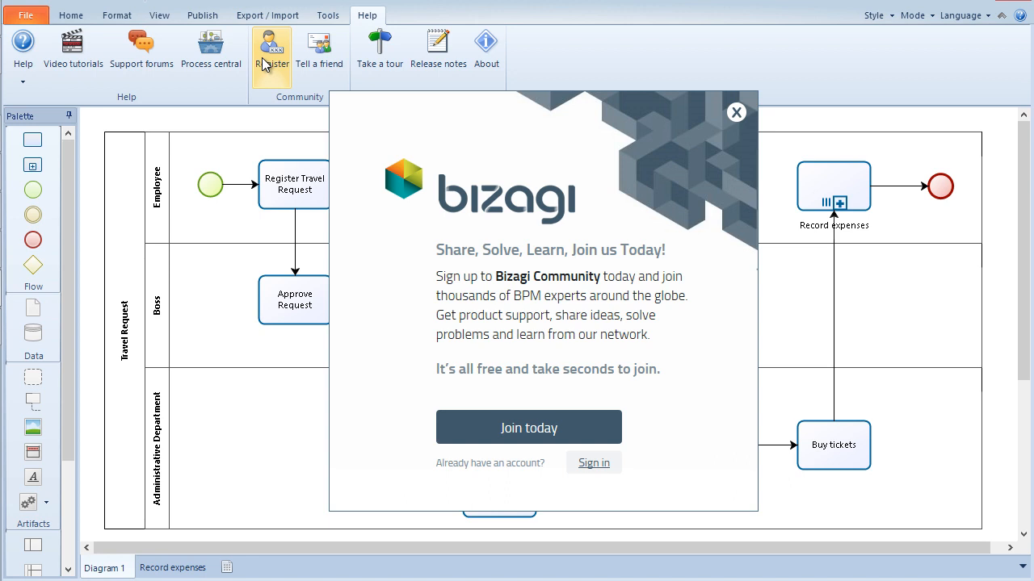
click(528, 427)
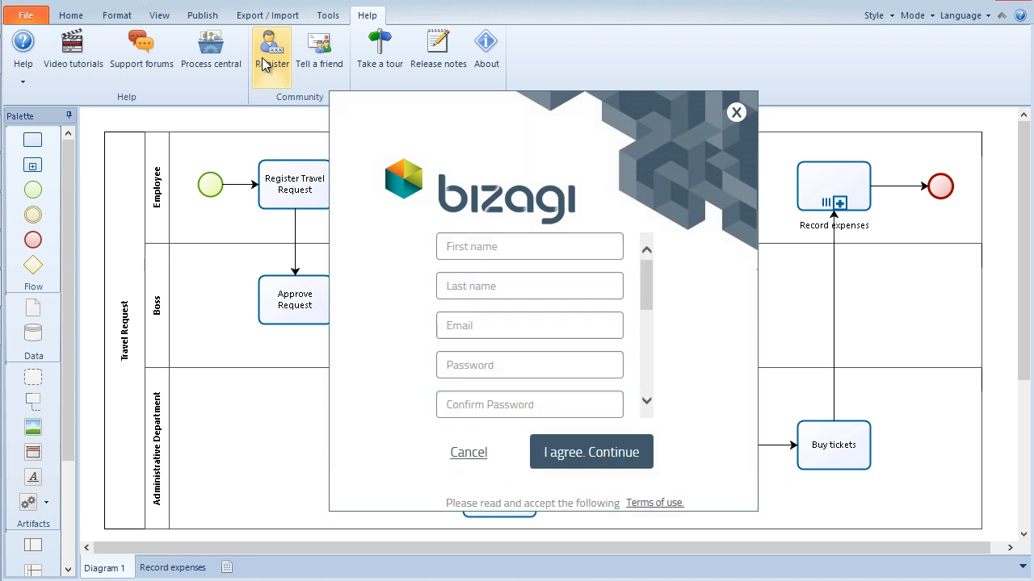